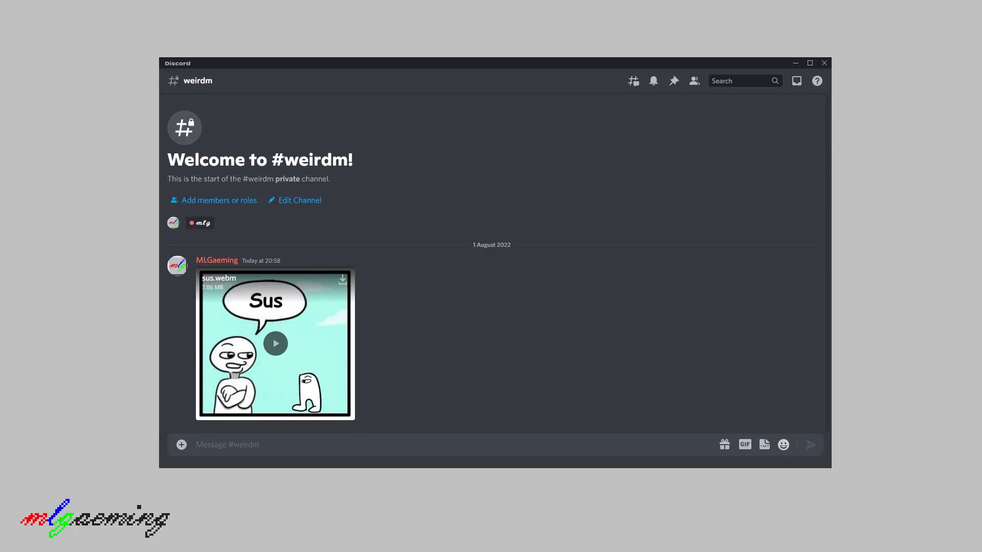
mouse_move(315, 489)
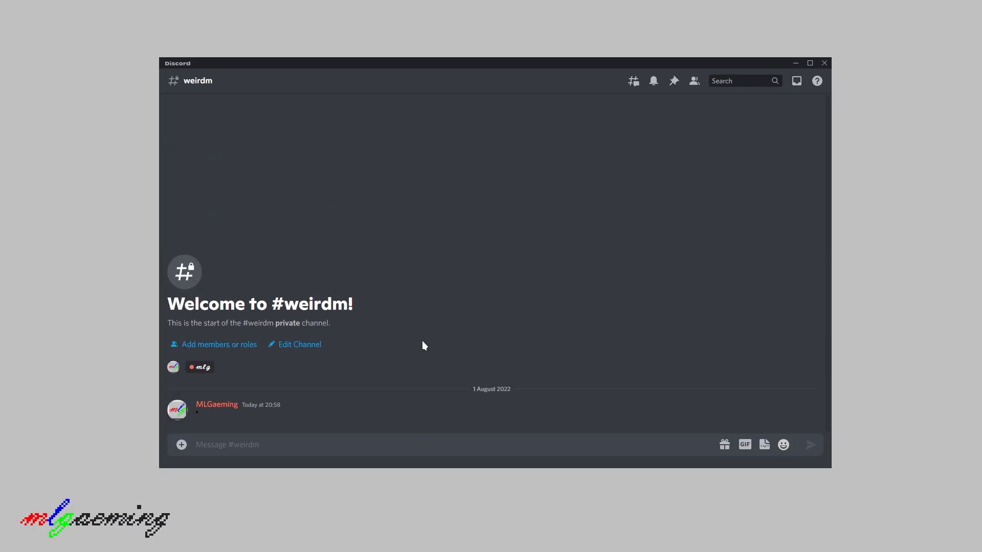
mouse_move(388, 420)
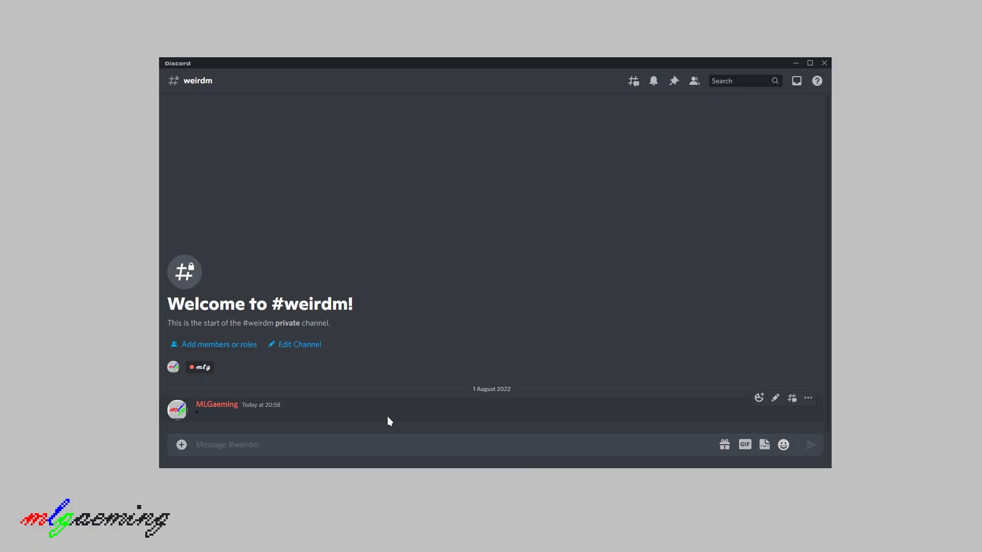
mouse_move(440, 397)
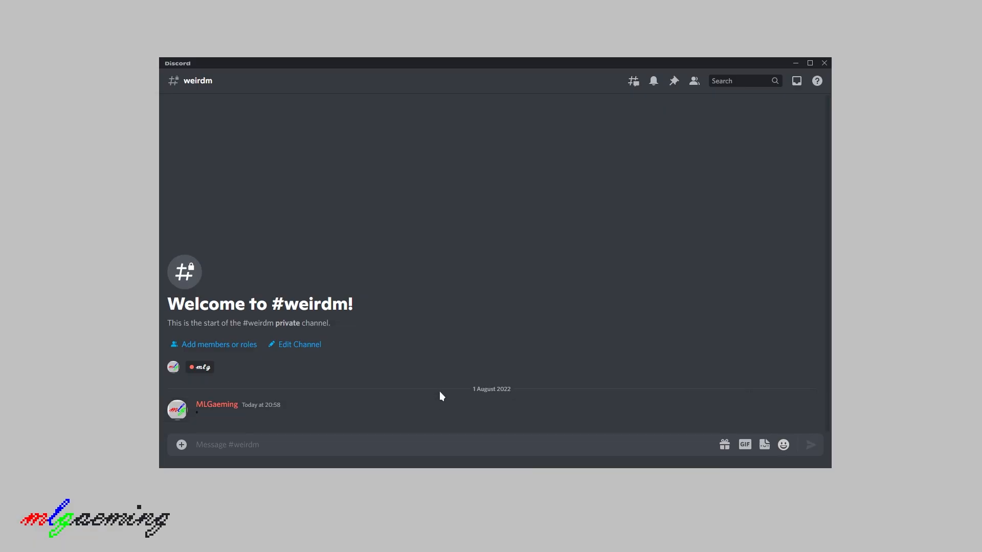
mouse_move(545, 339)
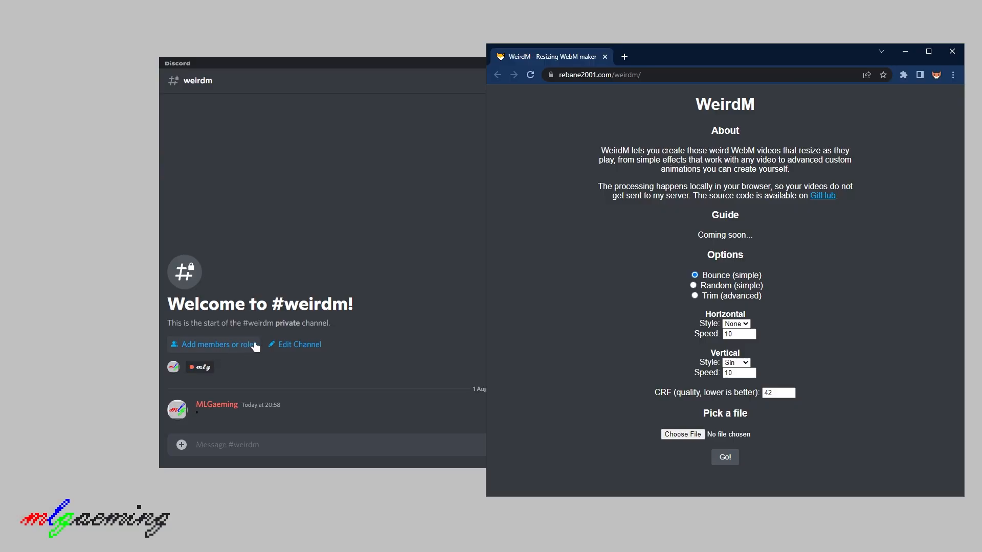
mouse_move(840, 366)
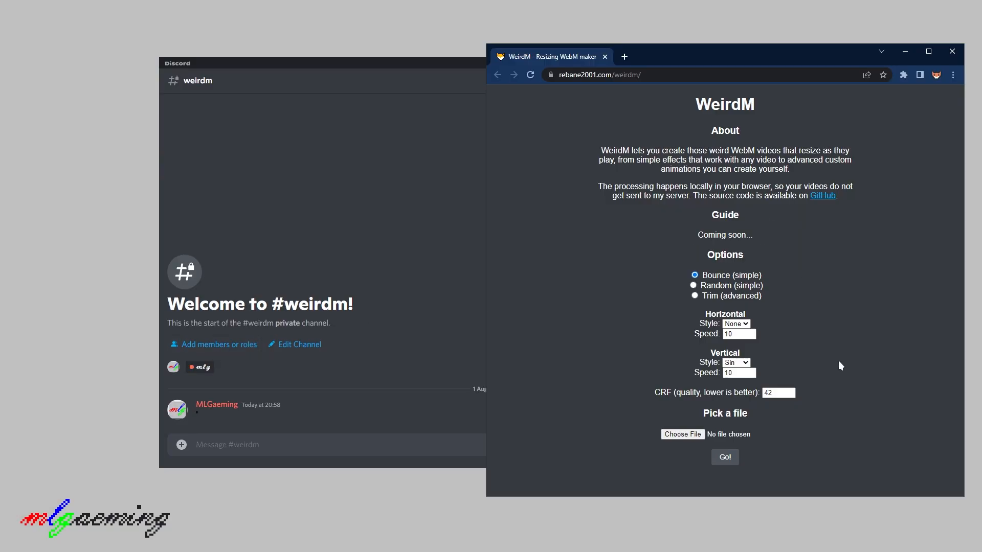
mouse_move(851, 355)
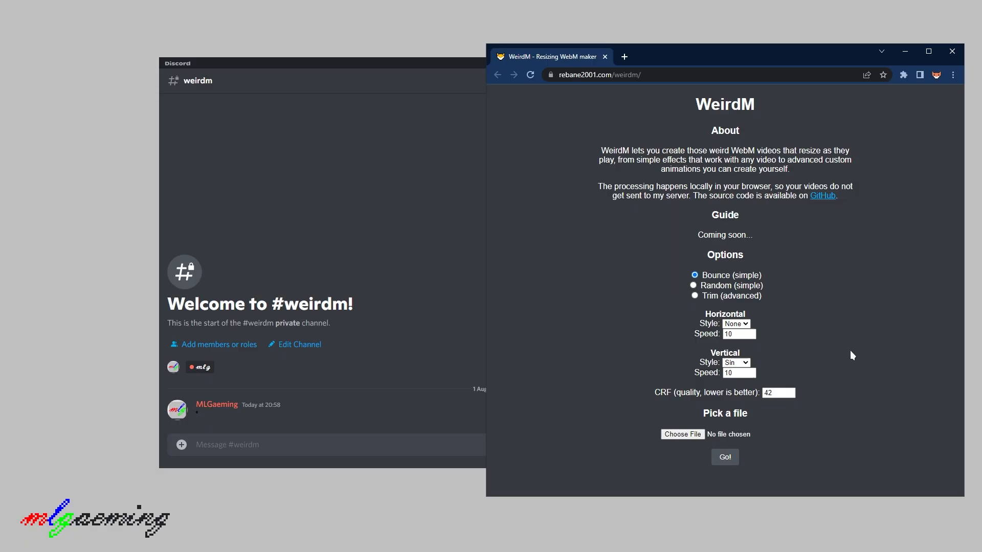
mouse_move(660, 316)
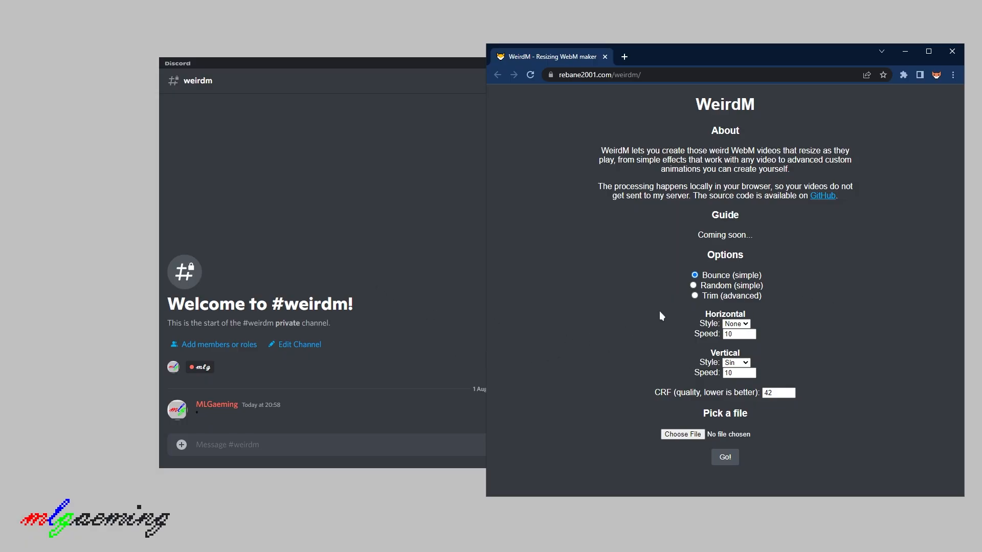
mouse_move(600, 319)
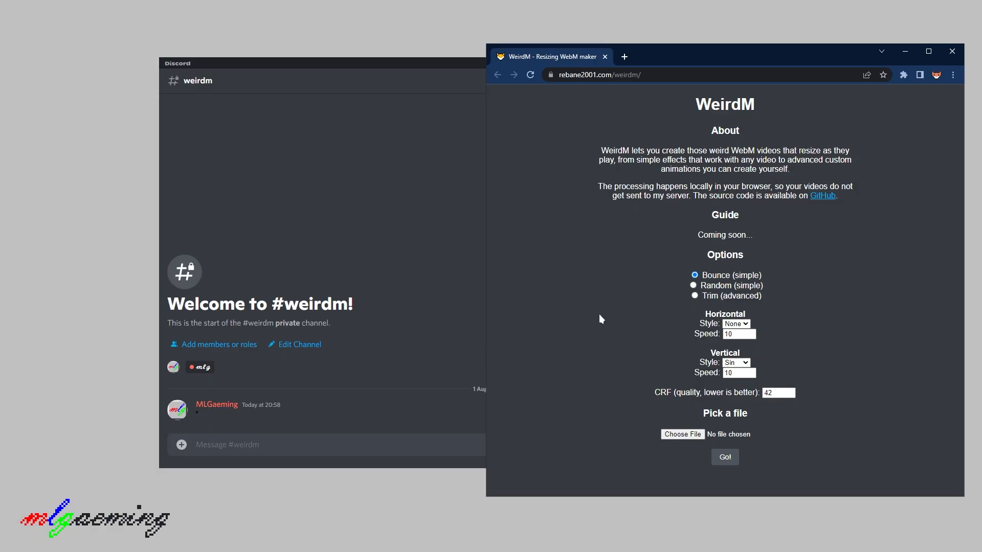
mouse_move(587, 324)
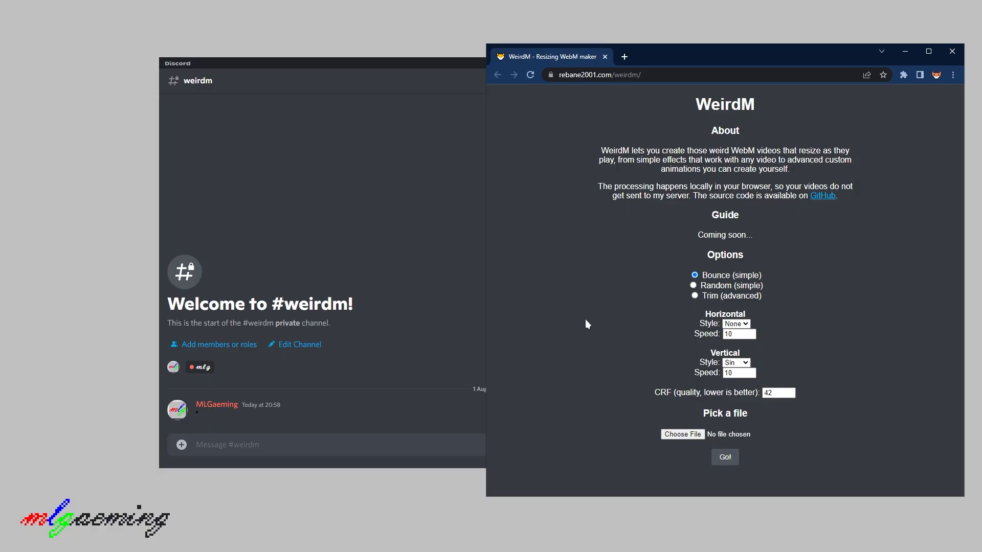
mouse_move(597, 311)
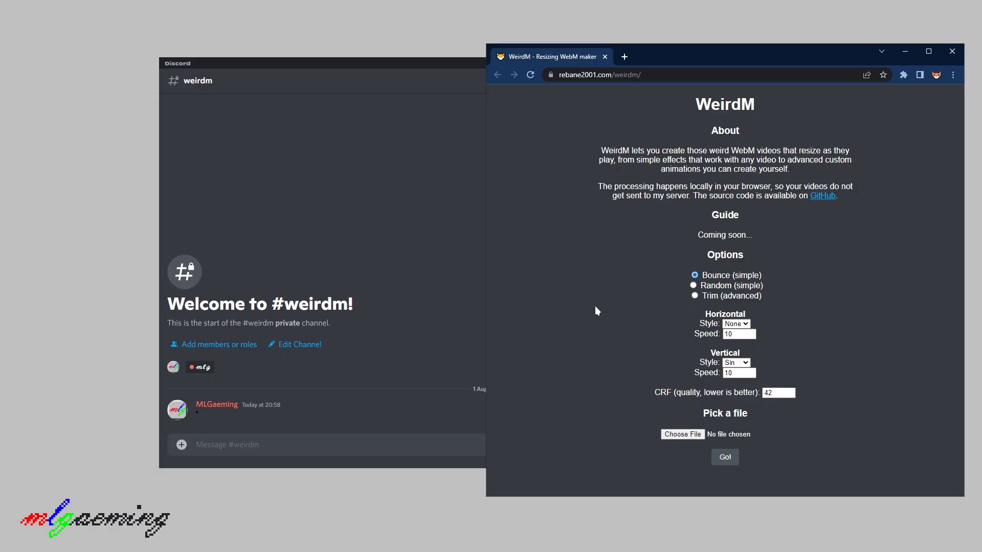
mouse_move(796, 271)
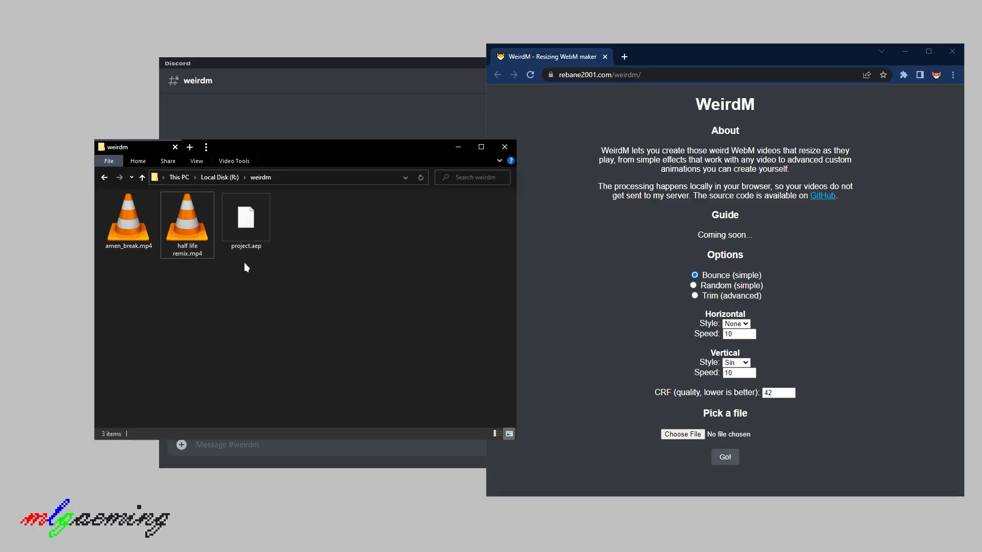
- Browse to Local Disk (R:) > weirdm and select the 614 KB half life remix.mp4
left_click(187, 217)
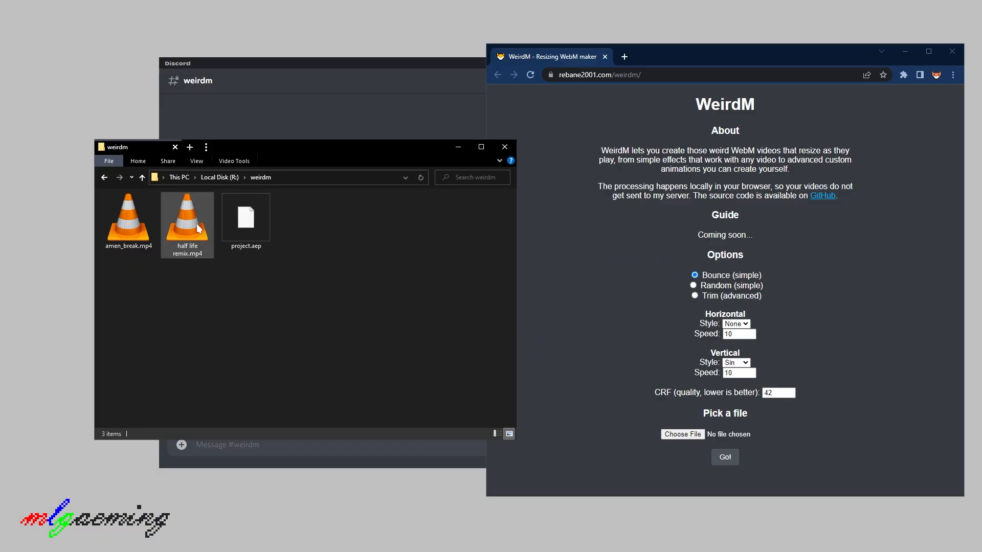
double_click(187, 217)
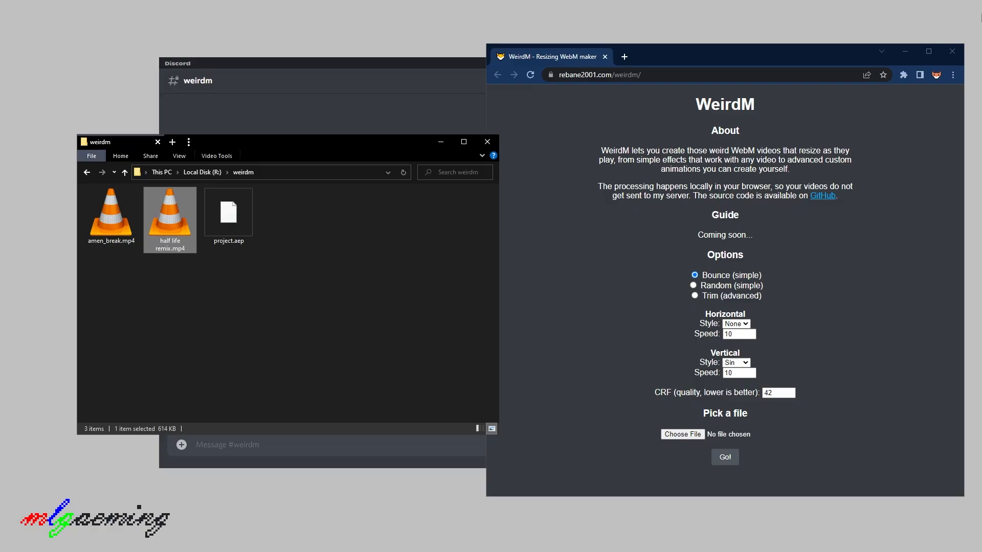
double_click(730, 275)
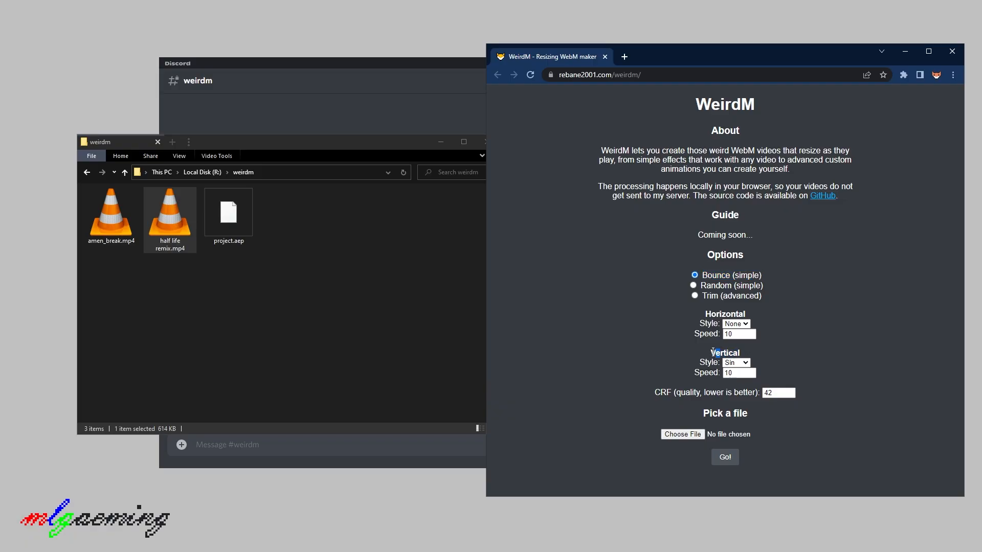
- Keep Sin vertical style, set vertical speed 12, load half life remix.mp4, and check CRF
left_click(735, 362)
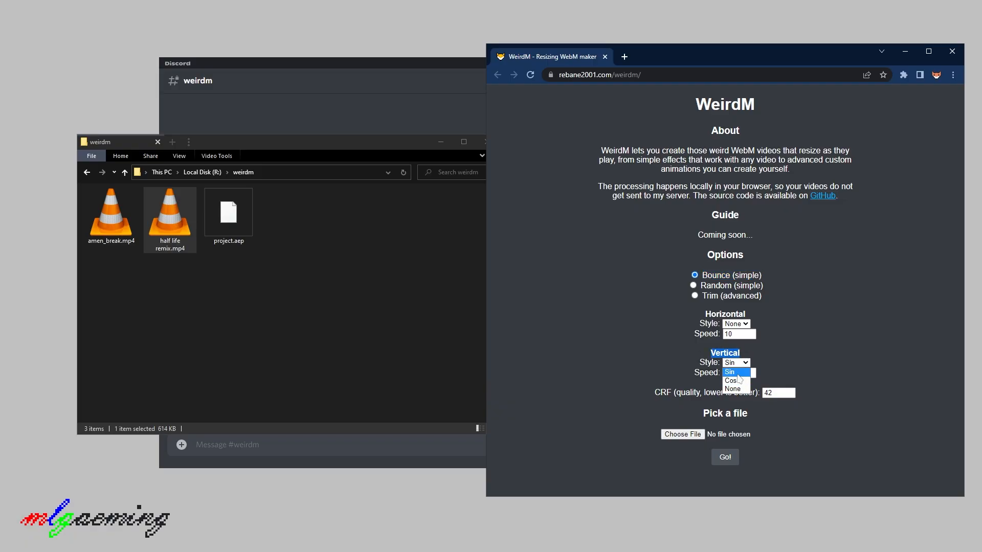
left_click(729, 371)
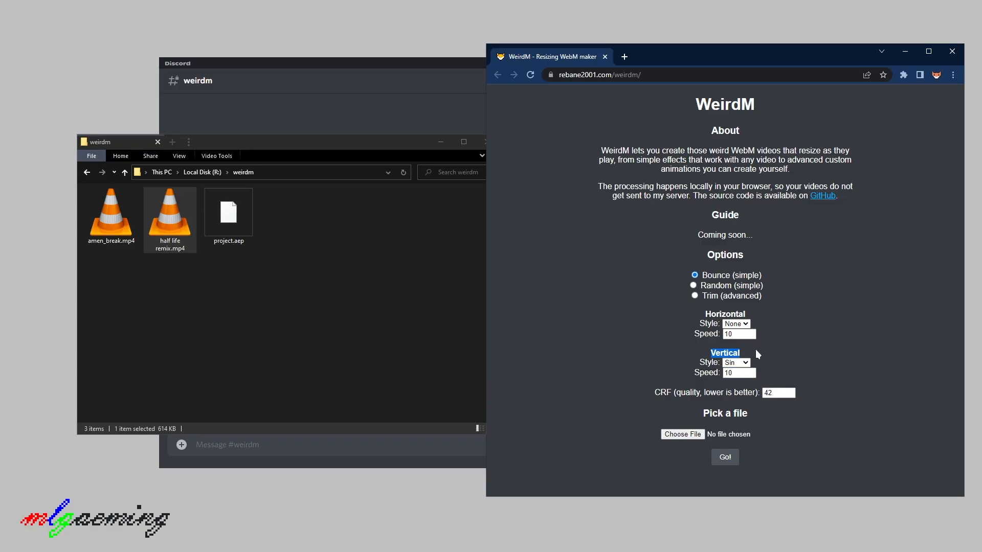
left_click(737, 373)
type("12")
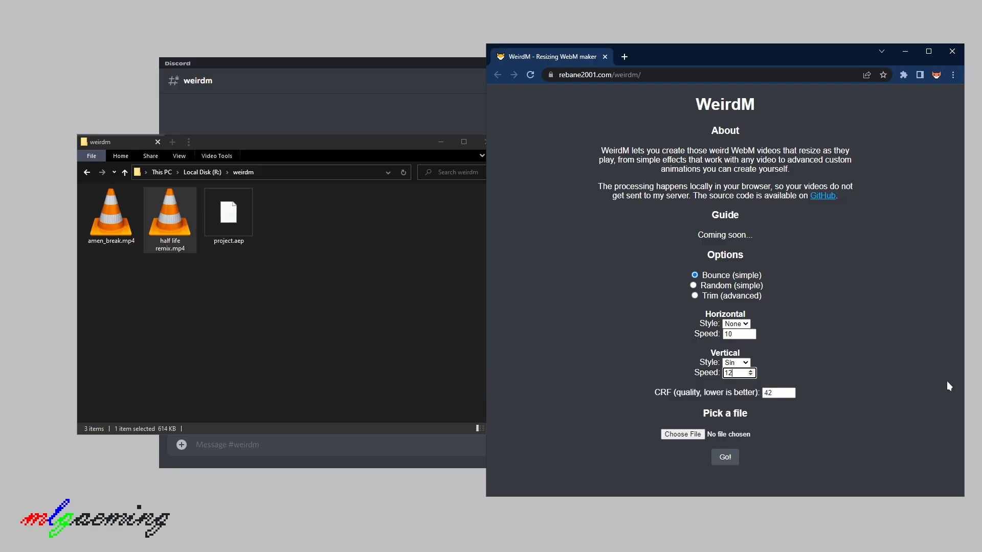
left_click(169, 211)
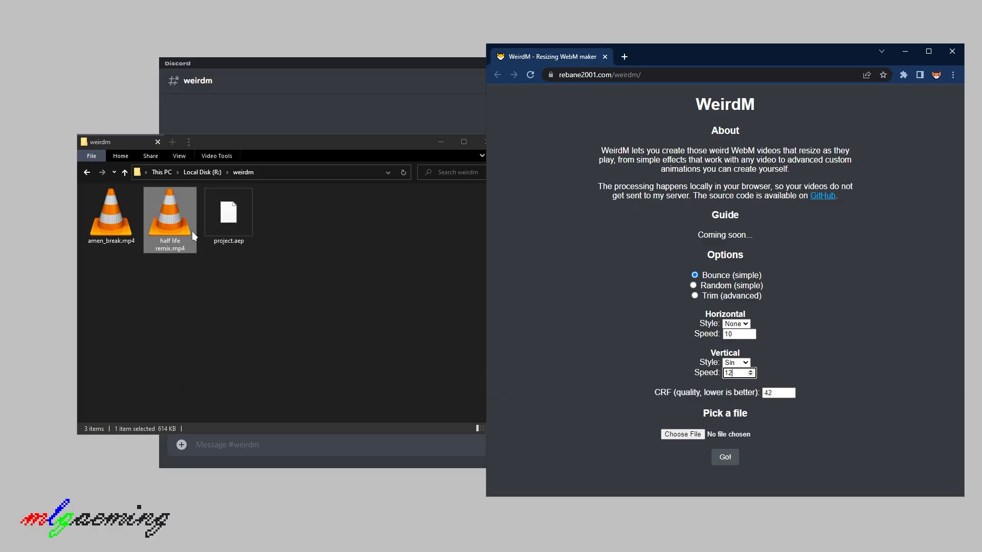
left_click(724, 457)
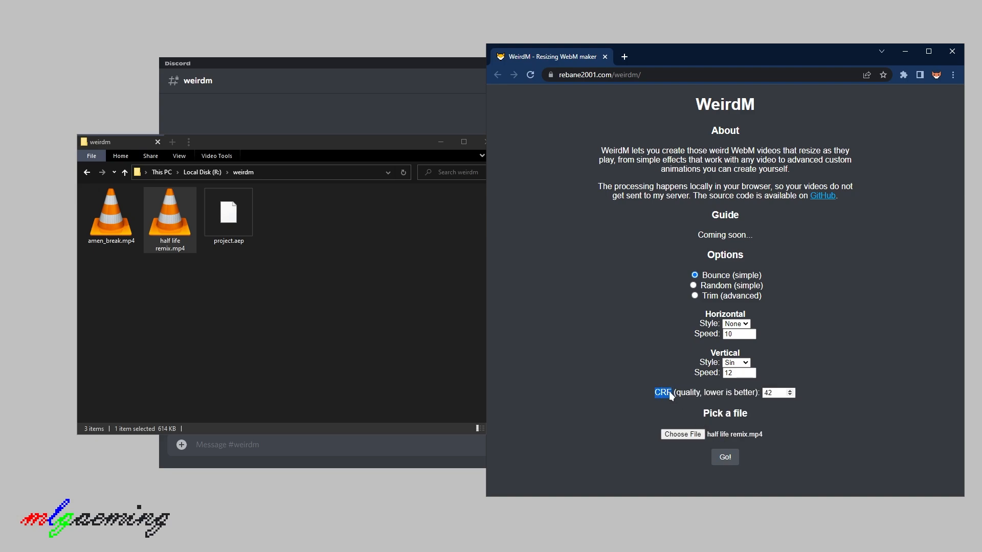
left_click(775, 392)
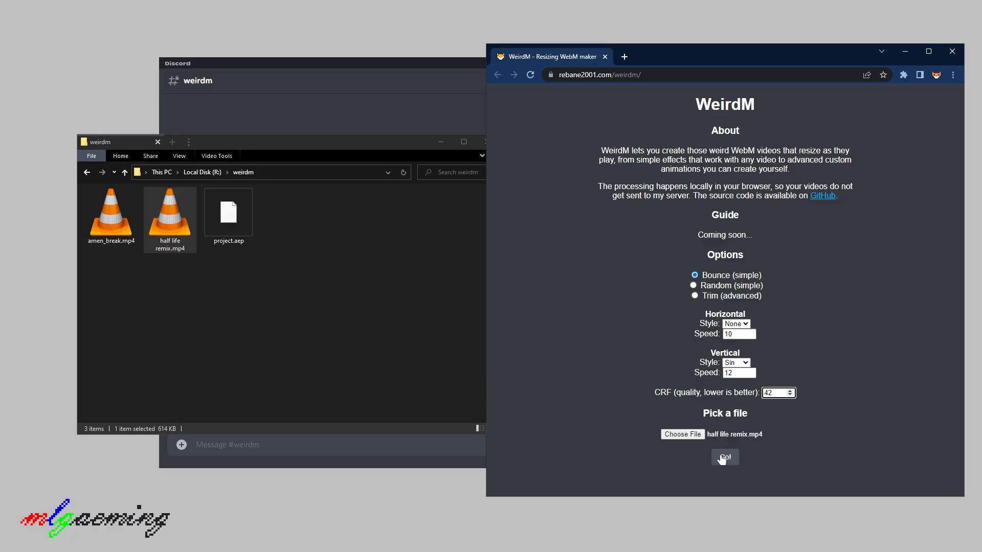
- Convert to half life remix_weirdm.webm and play it in a new browser tab
left_click(724, 457)
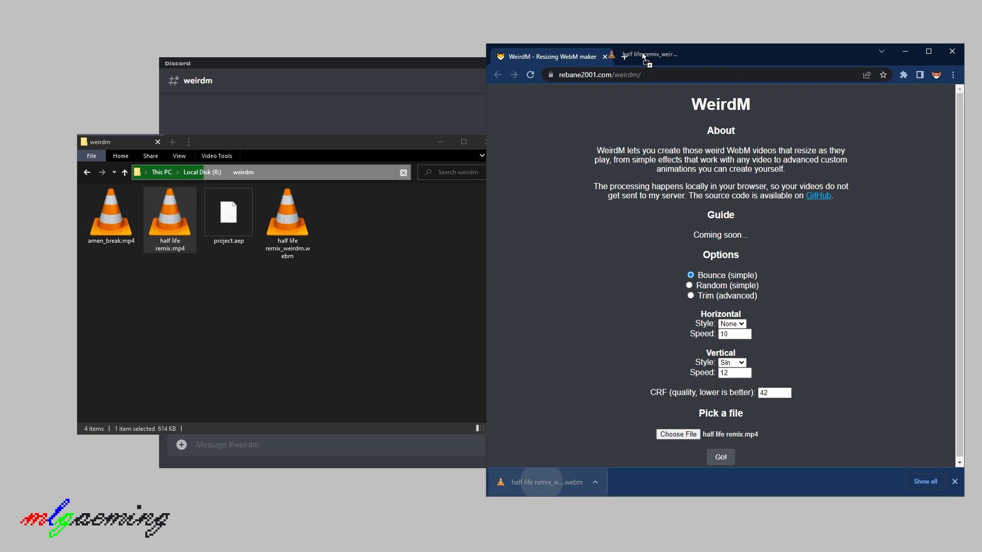
left_click(649, 56)
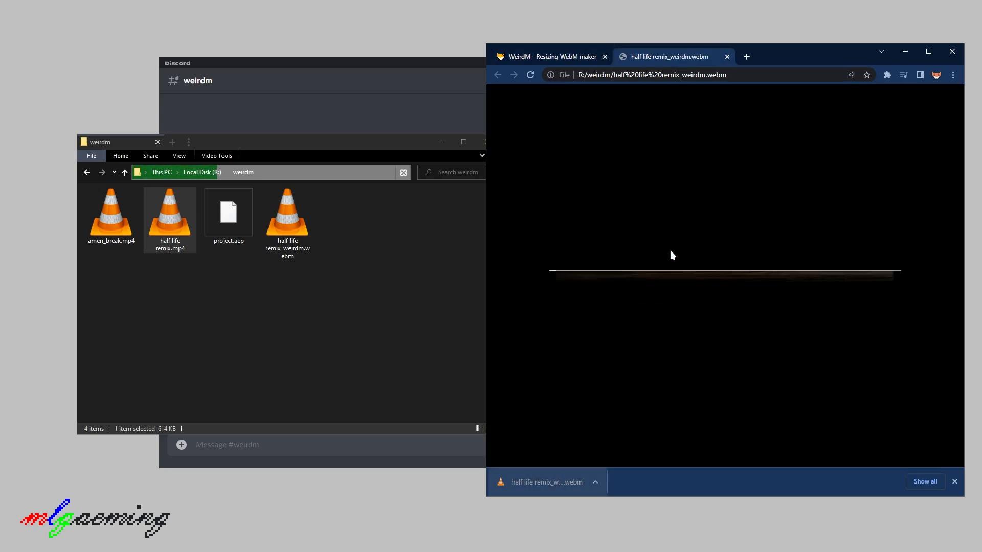
left_click(724, 271)
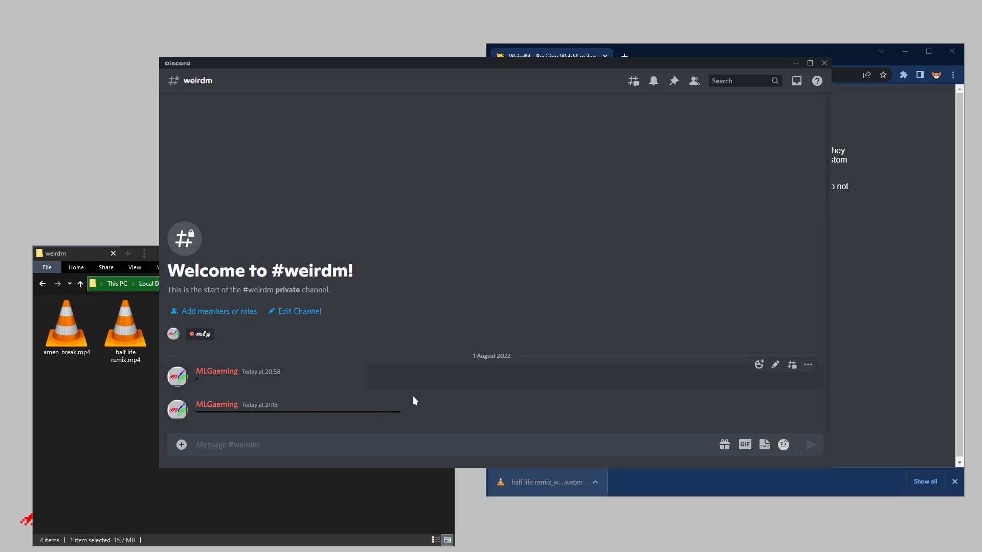
mouse_move(330, 423)
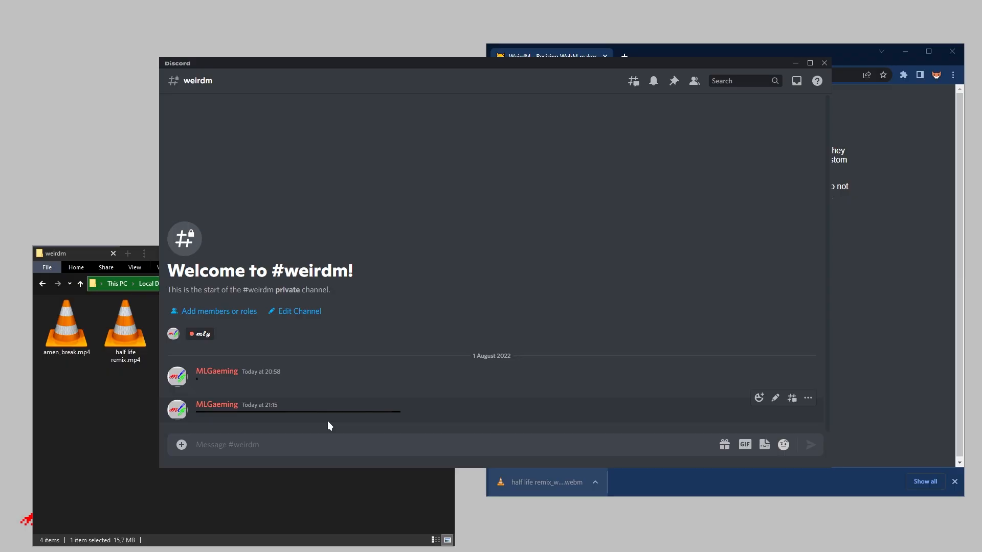
mouse_move(388, 449)
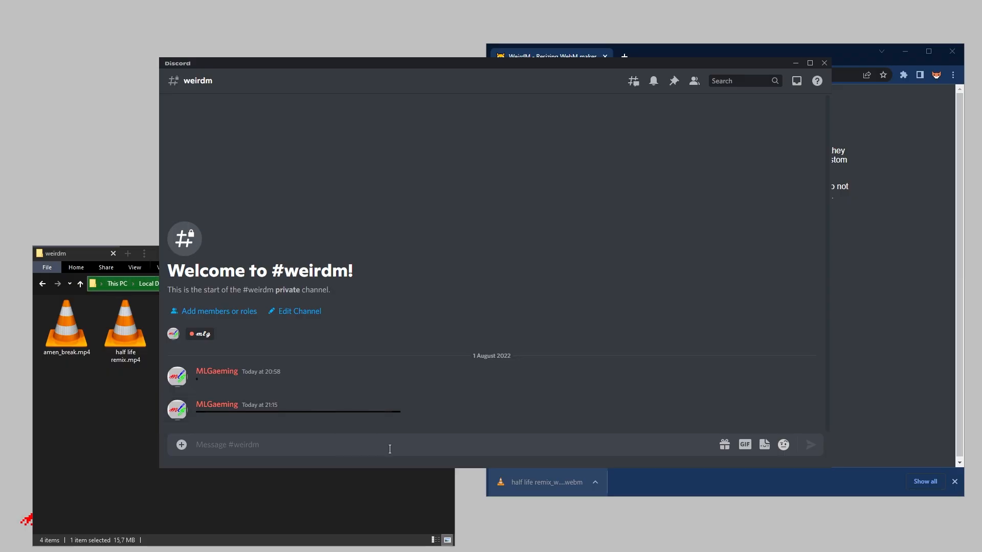
mouse_move(589, 470)
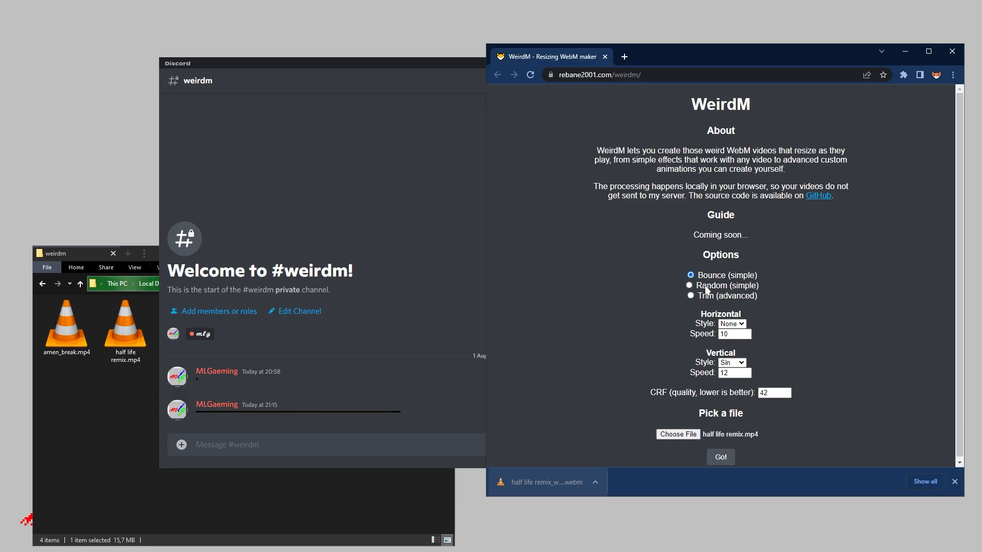
- Set WeirdM to Random (simple) on horizontal and vertical, with amen_break.mp4 as source
left_click(689, 285)
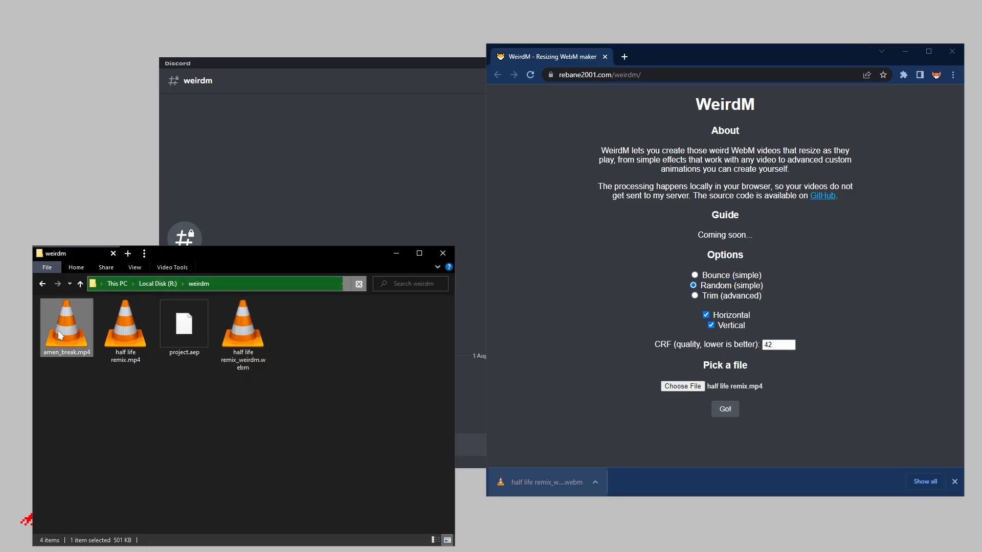
mouse_move(412, 344)
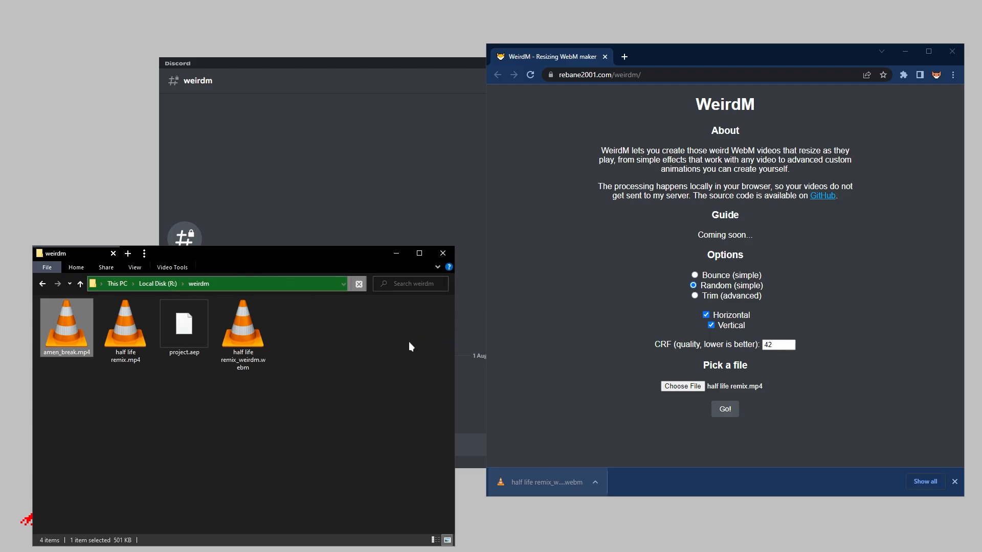
left_click(125, 325)
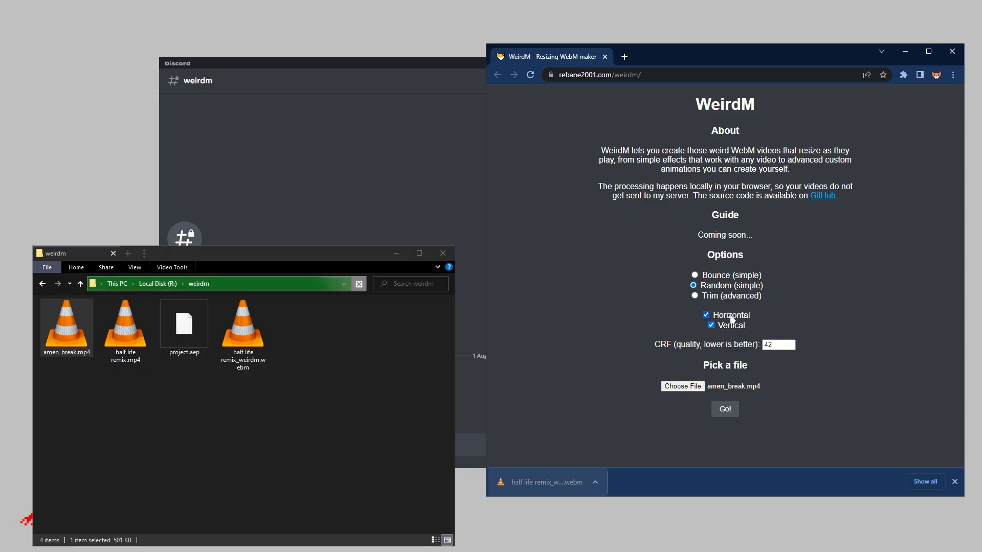
mouse_move(744, 328)
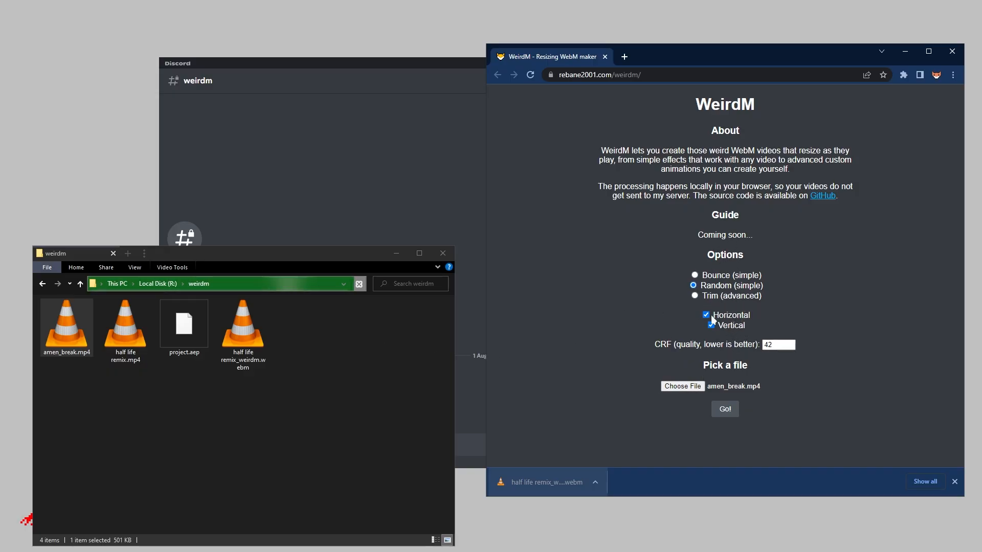
left_click(724, 409)
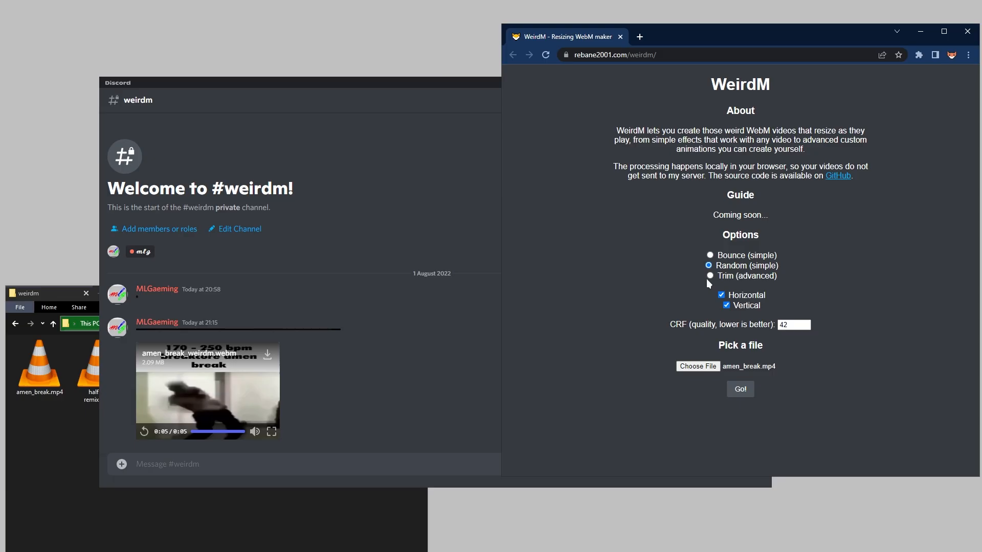
mouse_move(716, 281)
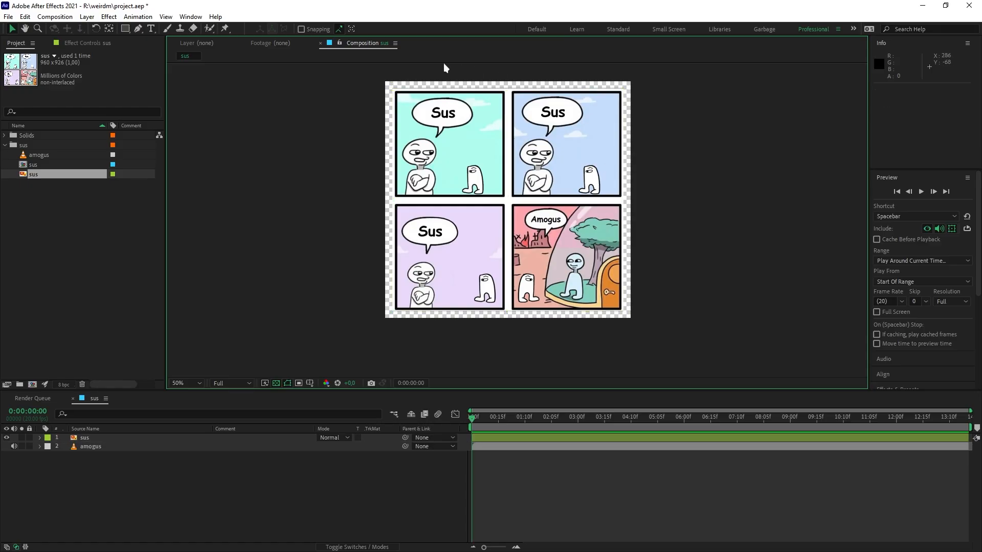
mouse_move(567, 86)
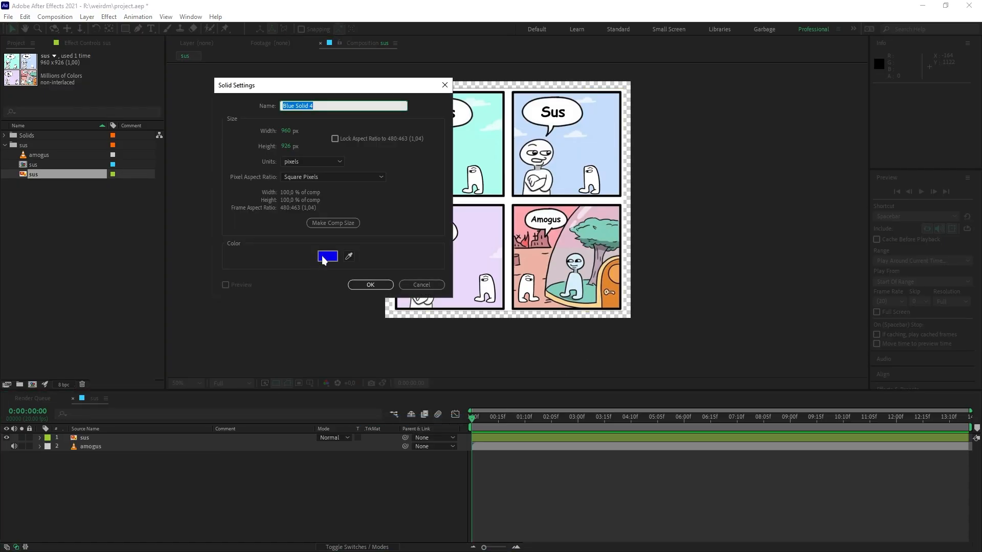
- Create a full-frame red solid, Red Solid 5, below the sus and amogus layers
left_click(327, 256)
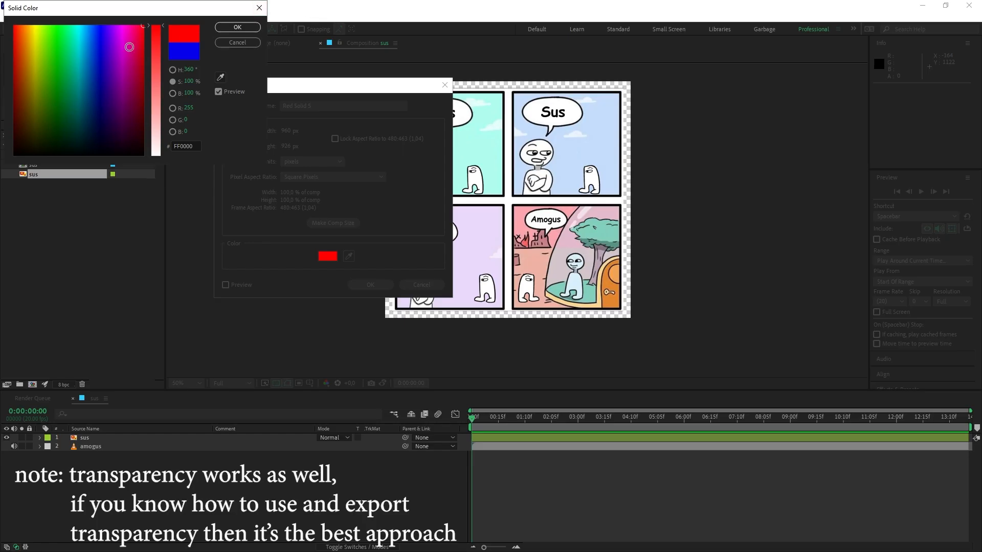
left_click(236, 27)
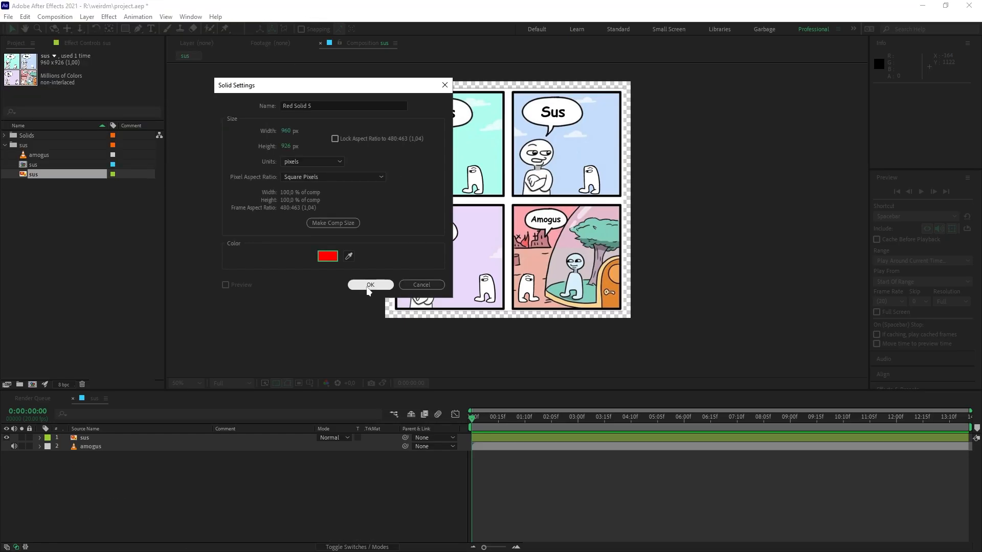
left_click(370, 285)
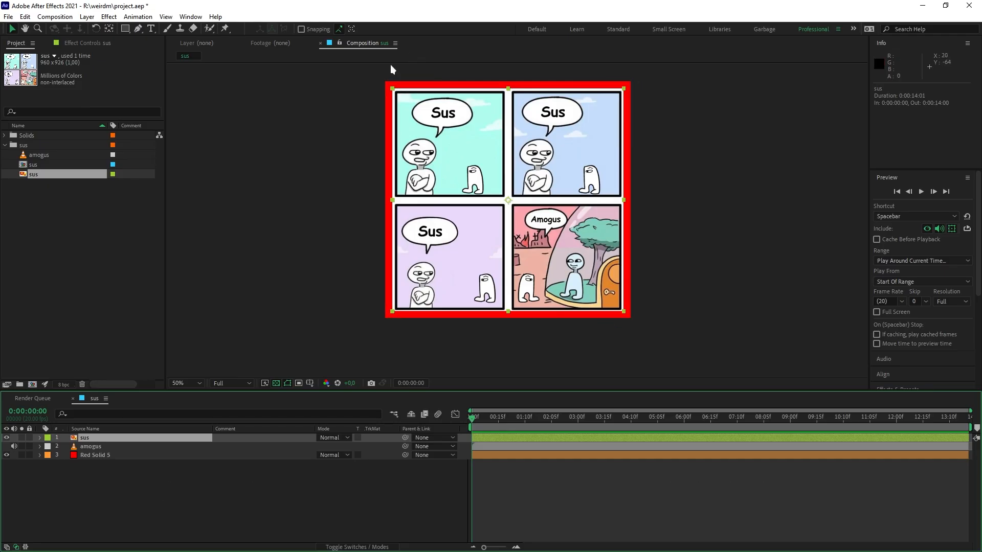
mouse_move(637, 303)
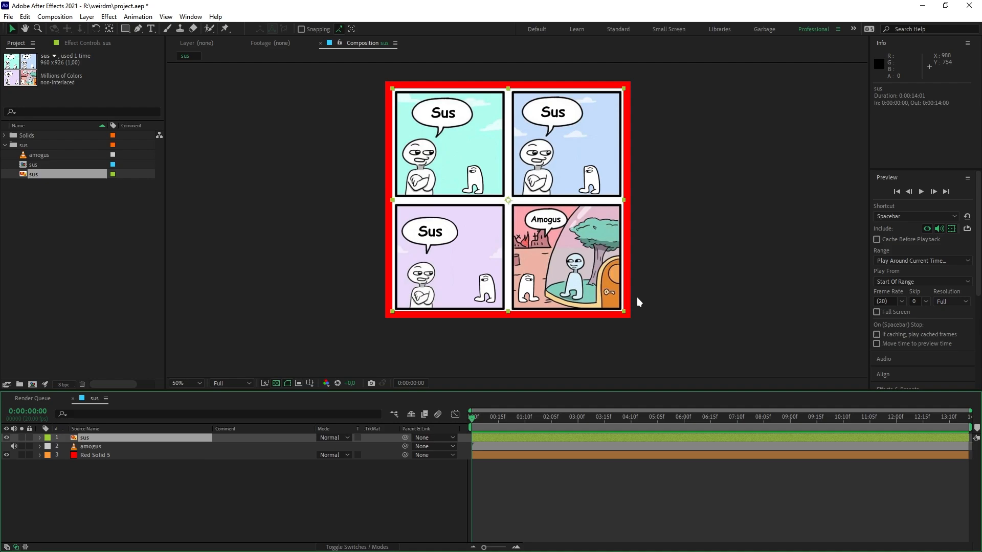
mouse_move(640, 320)
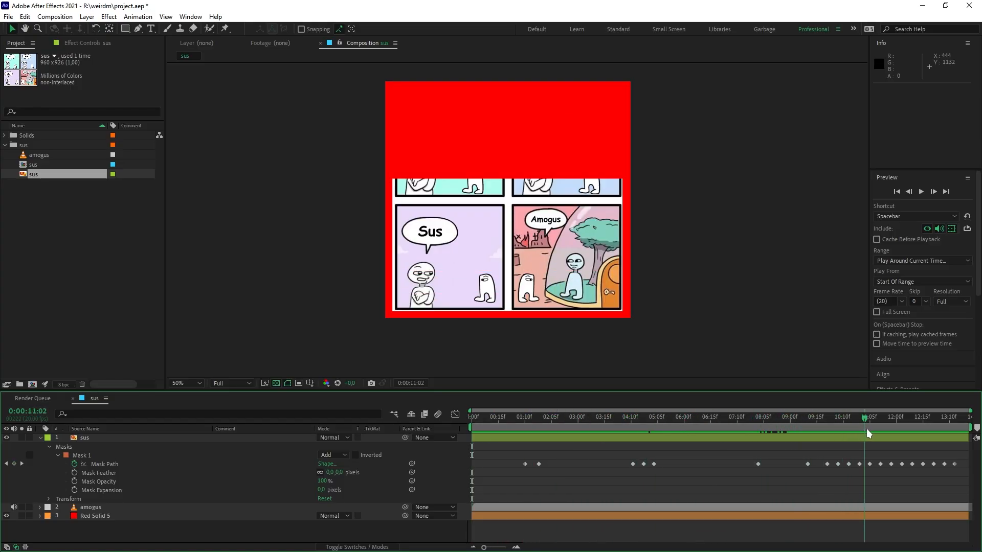
- Scrub to about three and two seconds to check the sus layer's mask reveal
left_click(611, 416)
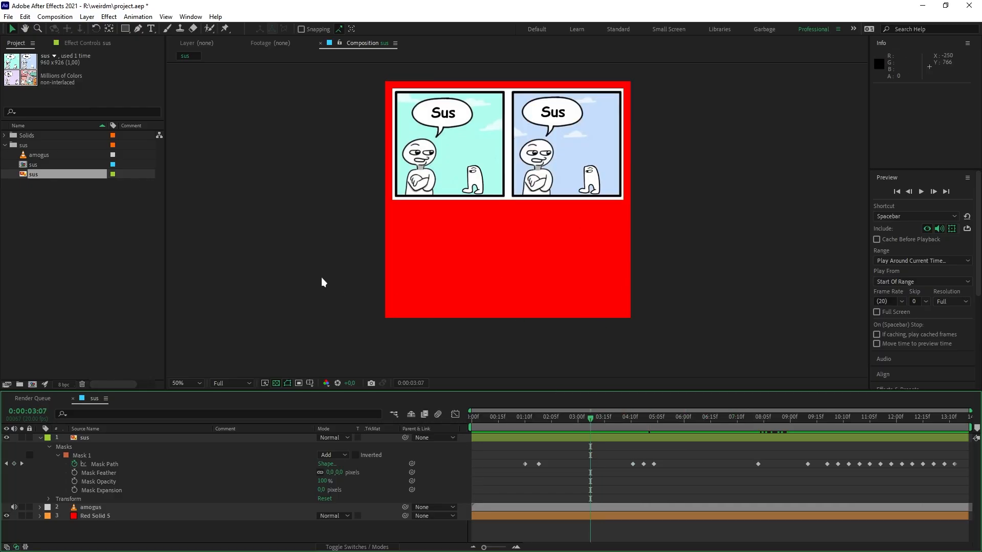
mouse_move(427, 223)
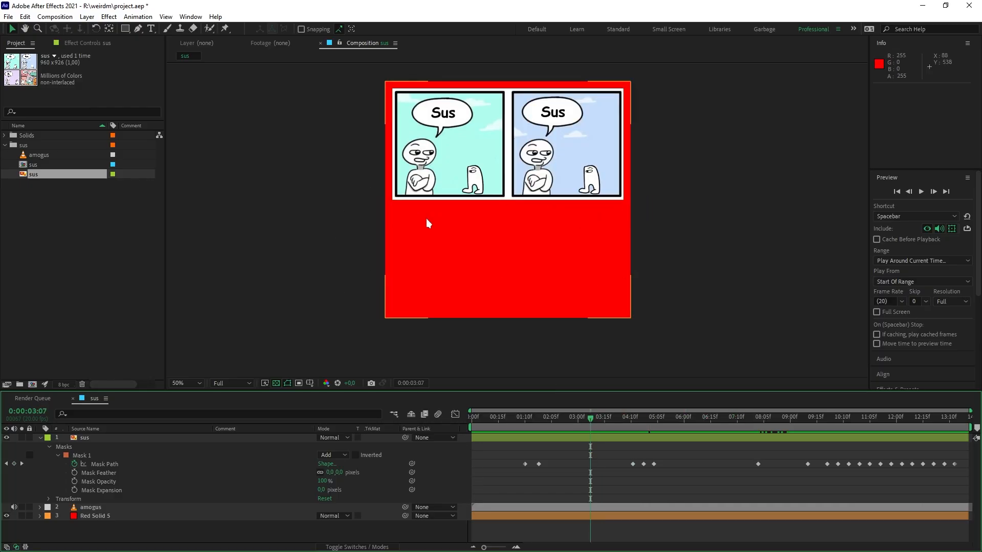
left_click(592, 417)
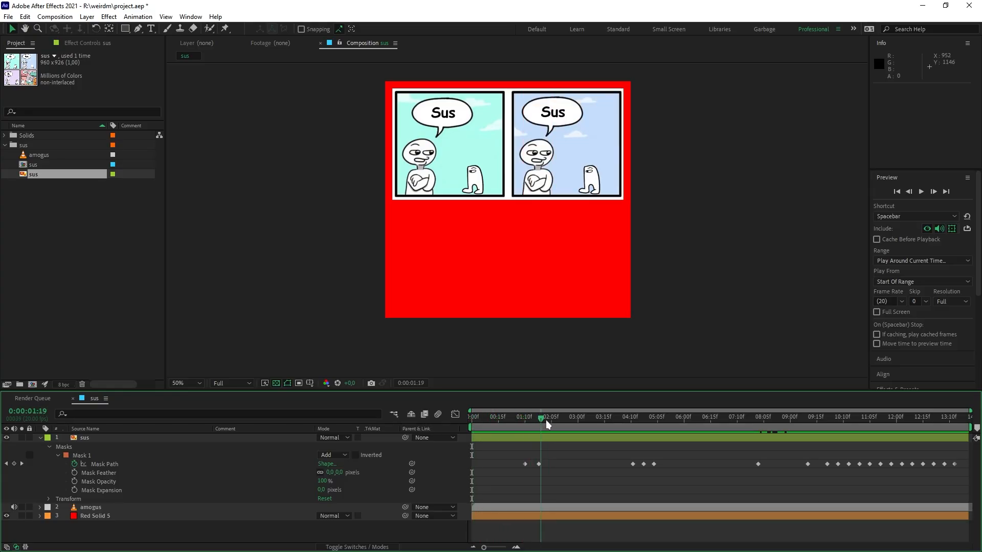
left_click(555, 416)
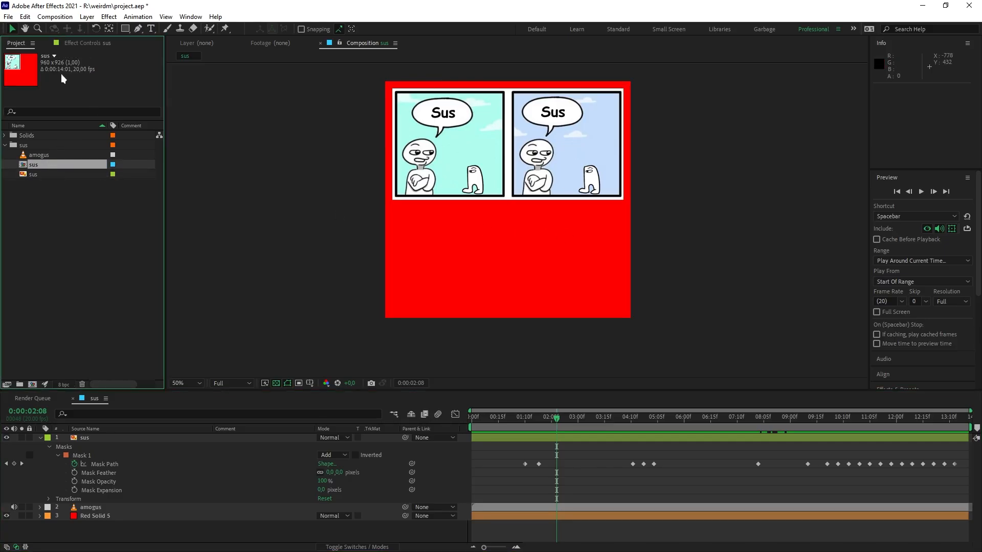
mouse_move(148, 95)
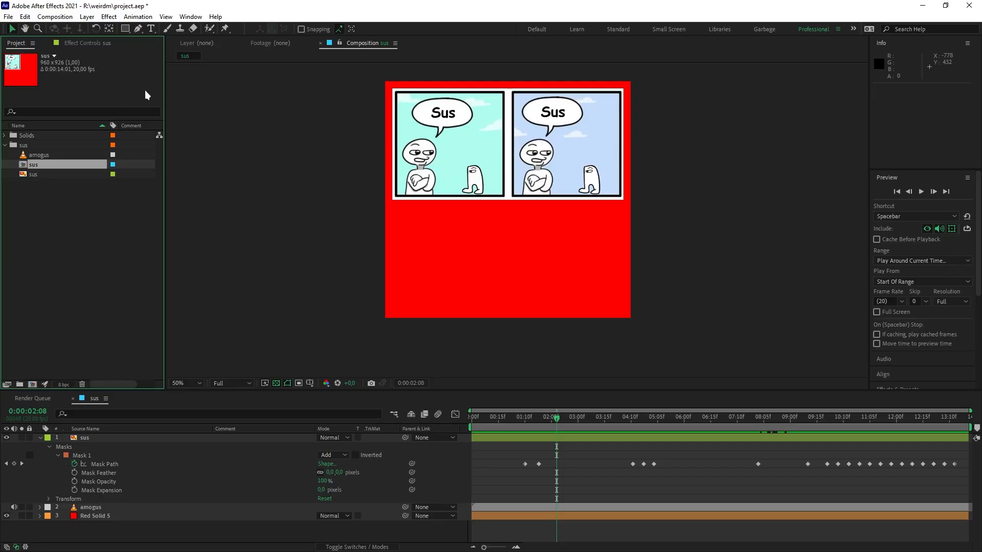
mouse_move(351, 147)
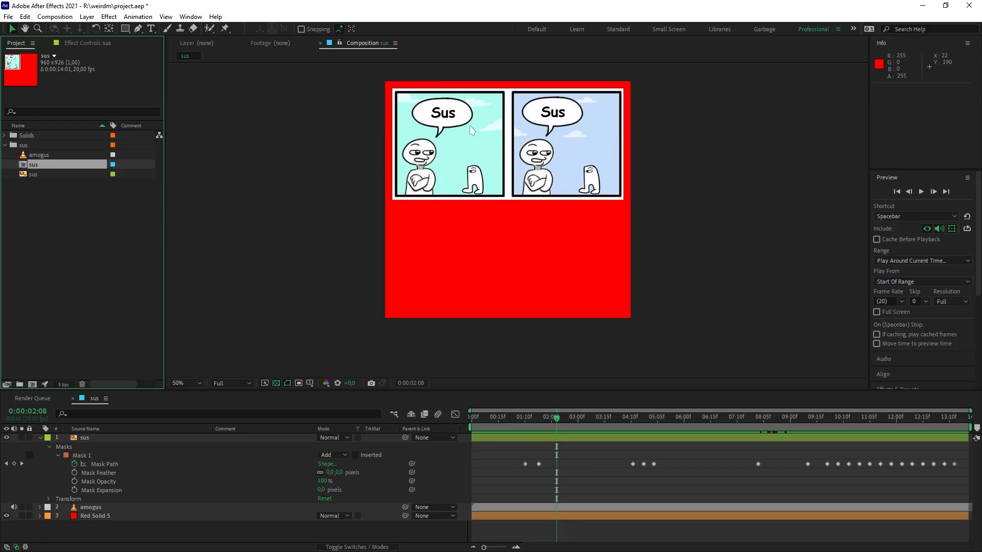
mouse_move(588, 280)
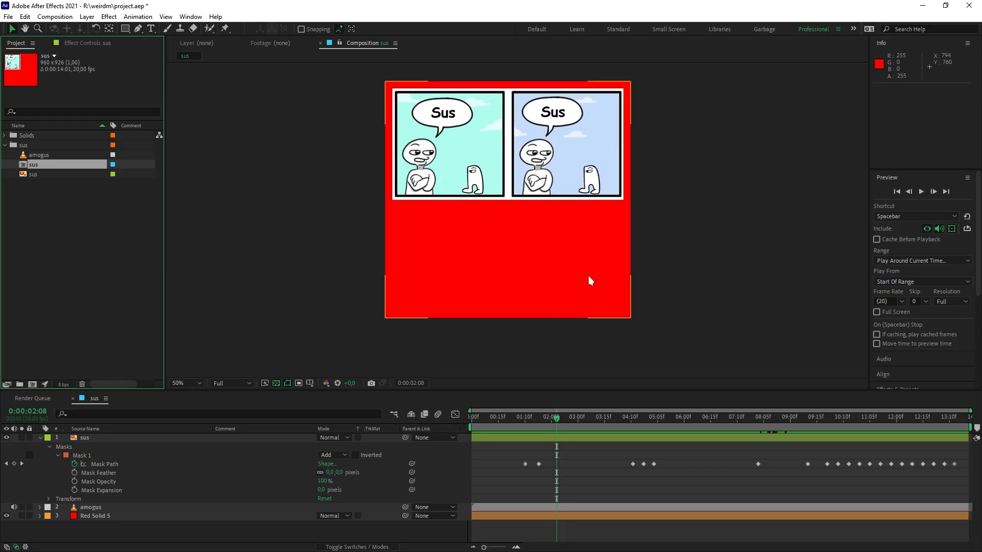
mouse_move(558, 425)
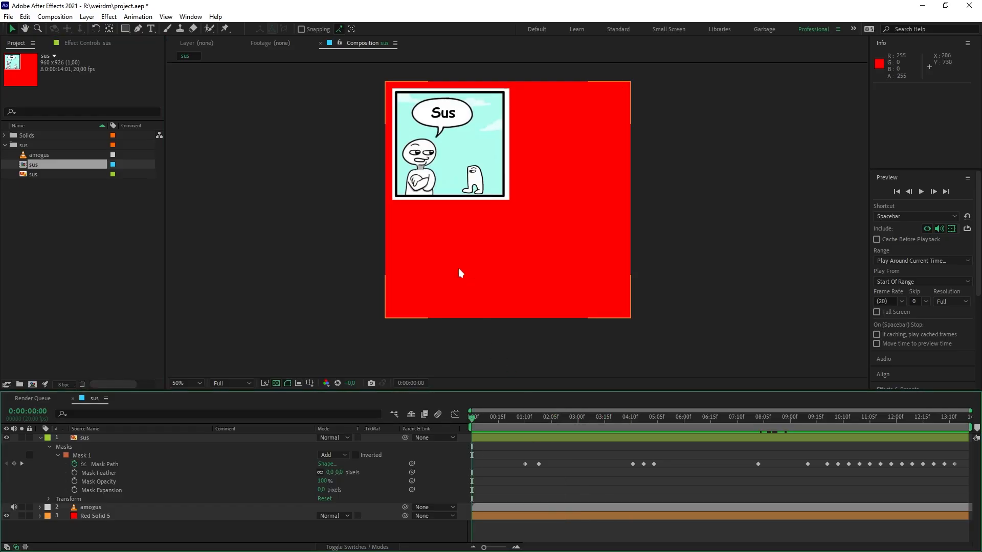
mouse_move(404, 288)
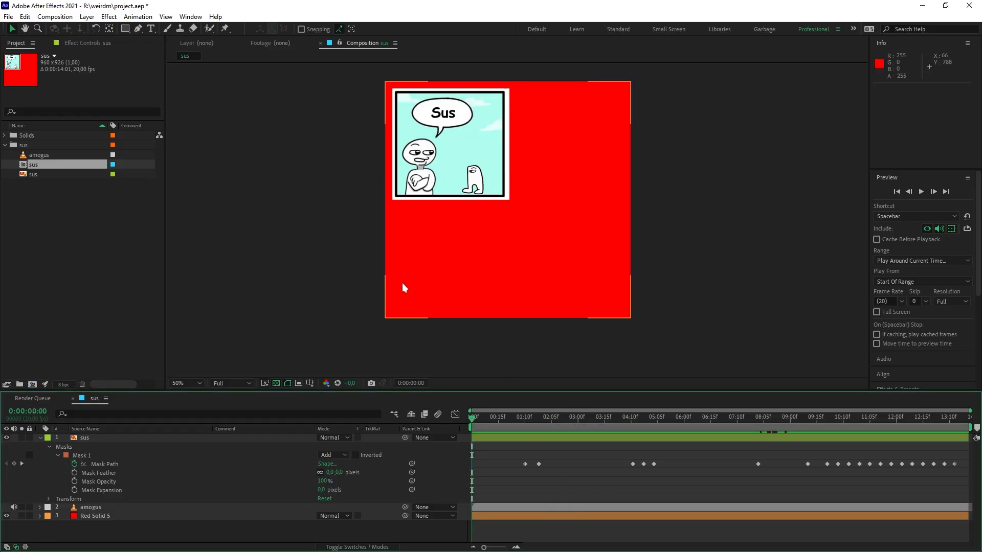
mouse_move(484, 395)
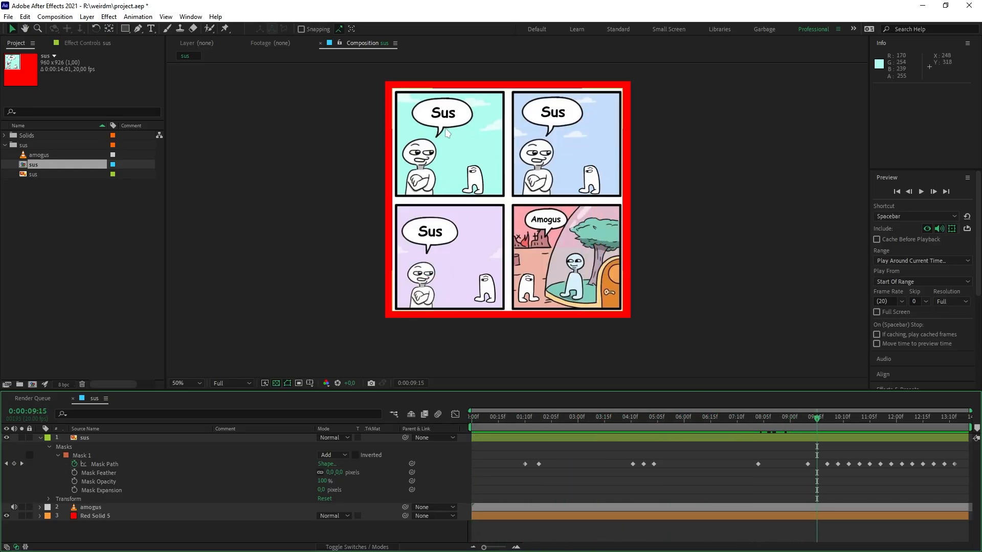
mouse_move(417, 281)
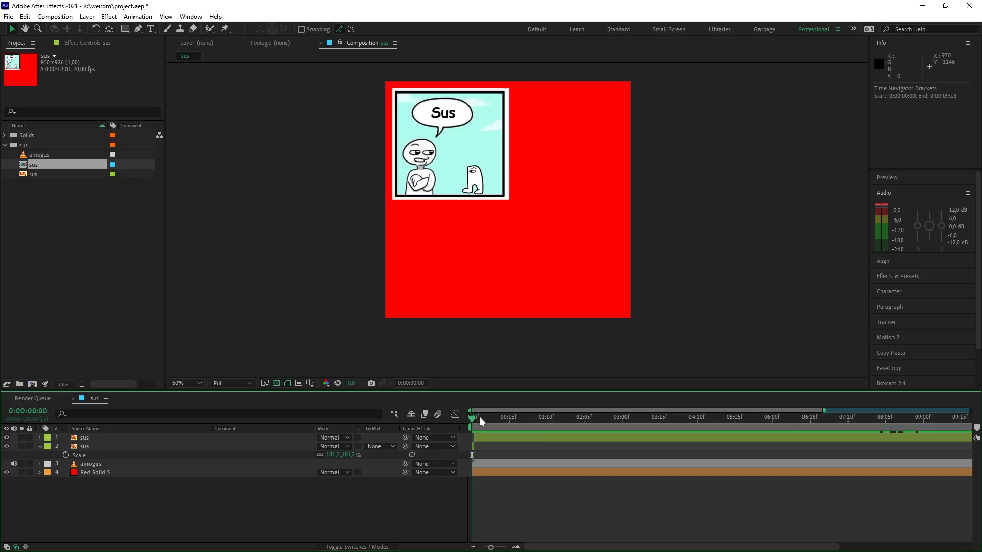
- Duplicate the sus layer and scale the copy to 181.2%
left_click(695, 416)
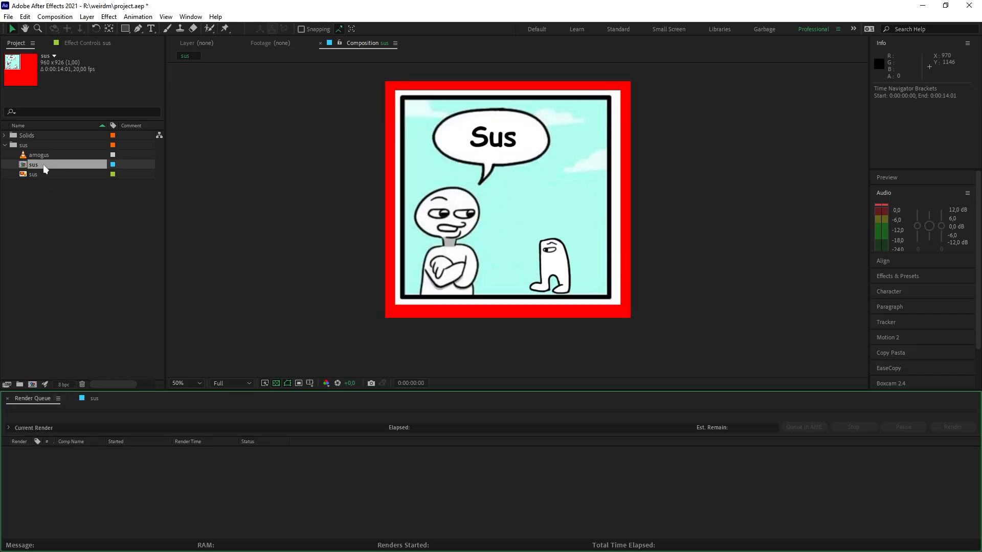
- Render the sus comp to sus.avi with an AVI output module keeping RGB channels
left_click(85, 466)
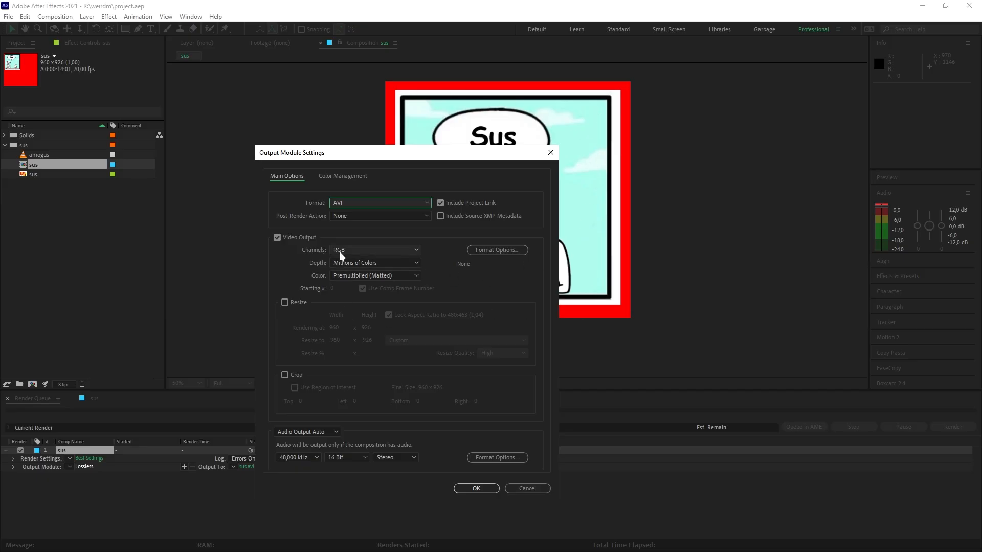
left_click(374, 250)
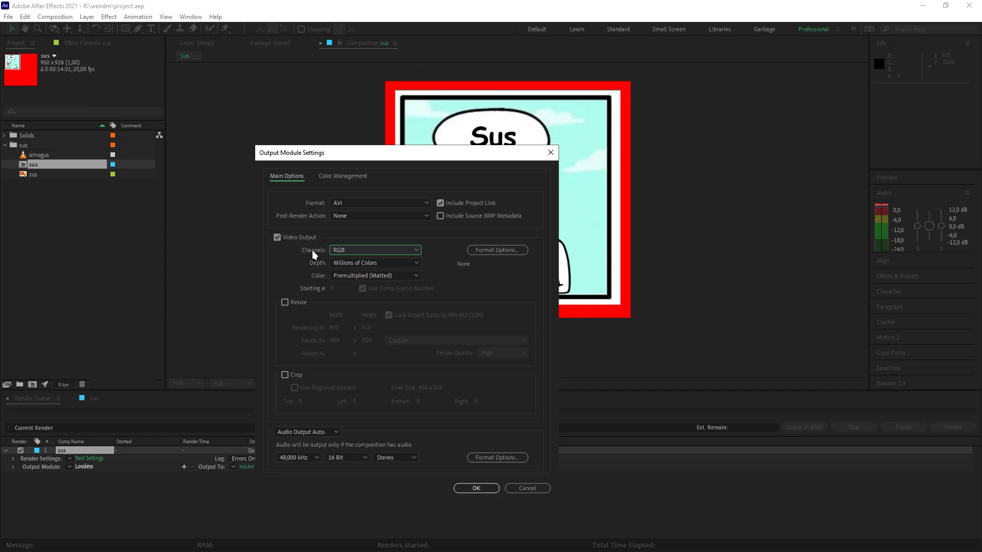
left_click(475, 488)
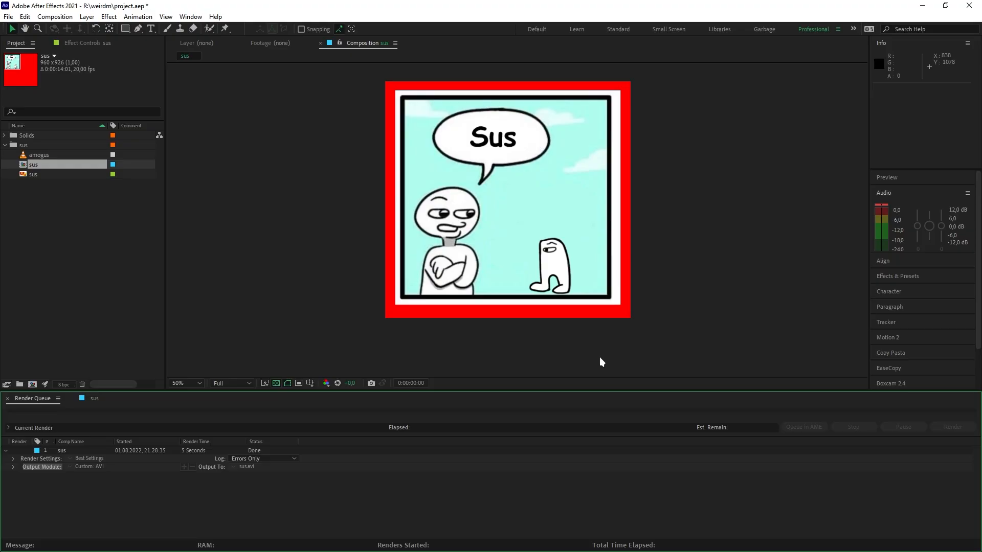
mouse_move(677, 324)
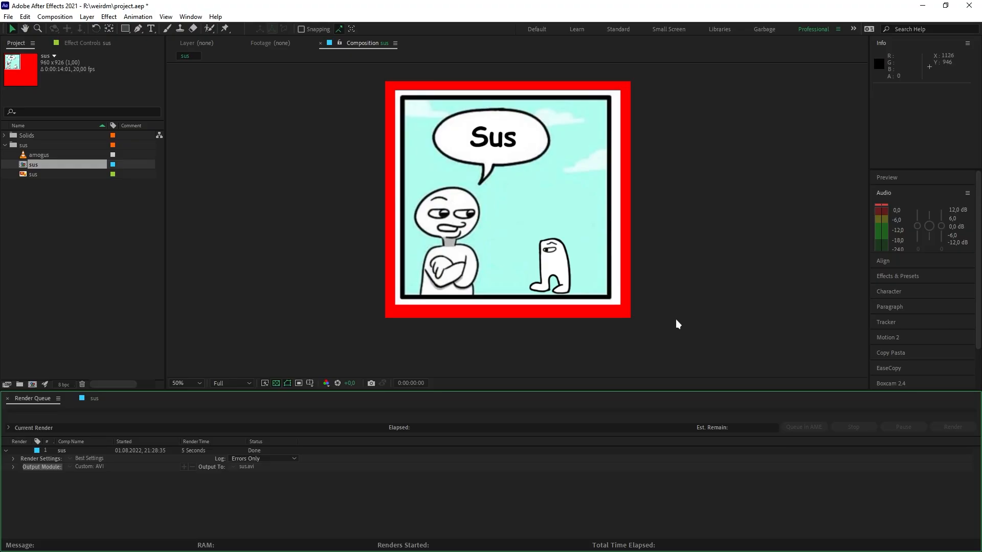
mouse_move(641, 175)
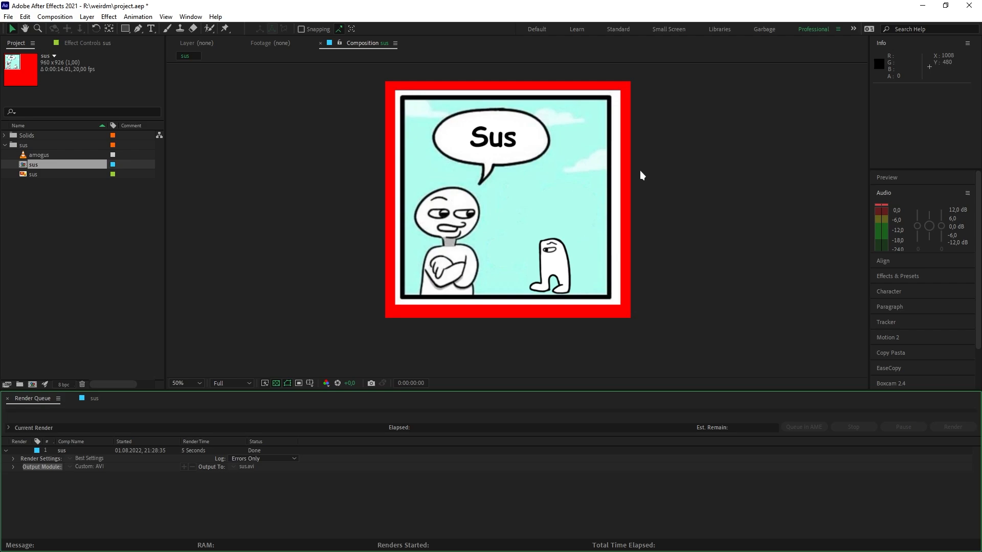
mouse_move(434, 340)
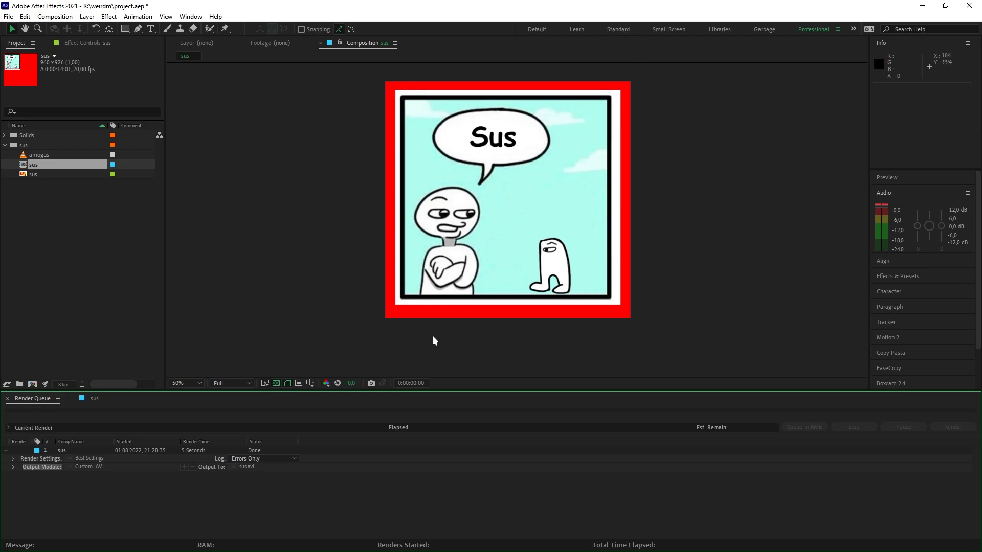
mouse_move(599, 282)
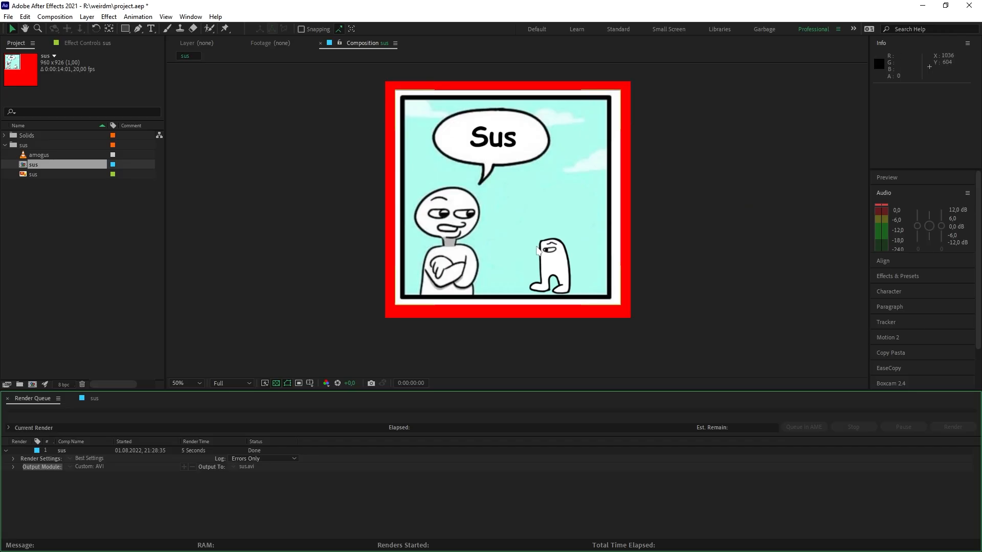
mouse_move(694, 310)
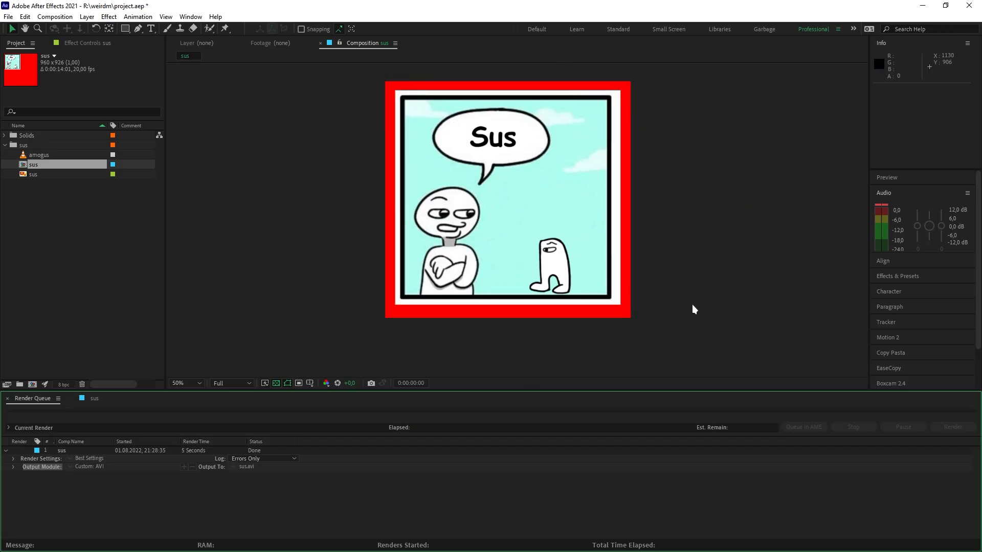
mouse_move(84, 462)
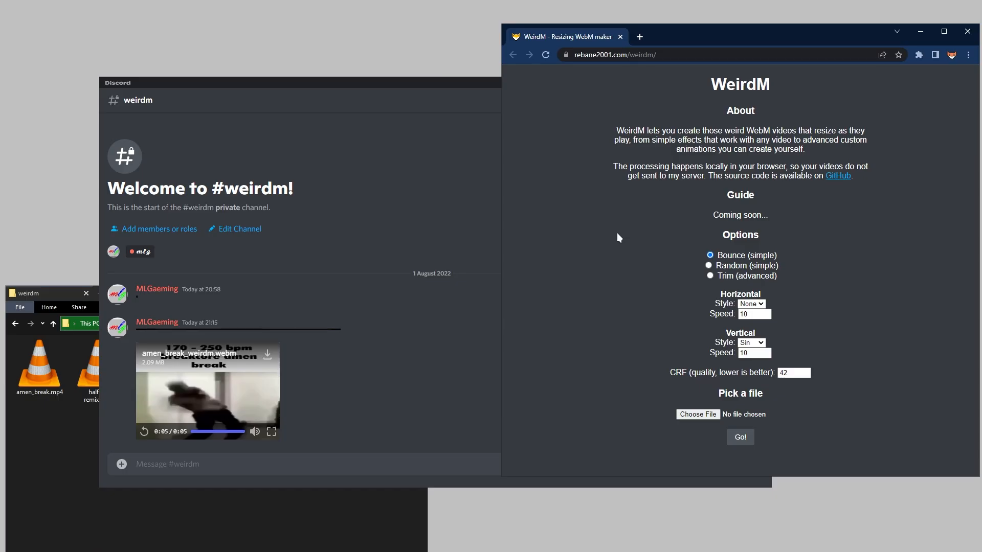
- Convert sus.avi in Trim mode and pick the resulting sus_weirdm.webm for sharing
left_click(709, 275)
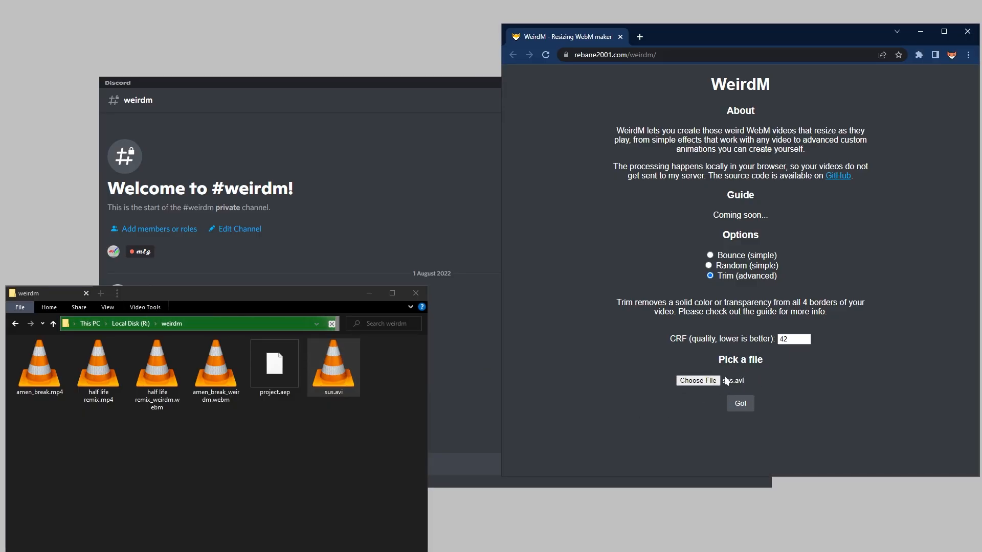
left_click(739, 402)
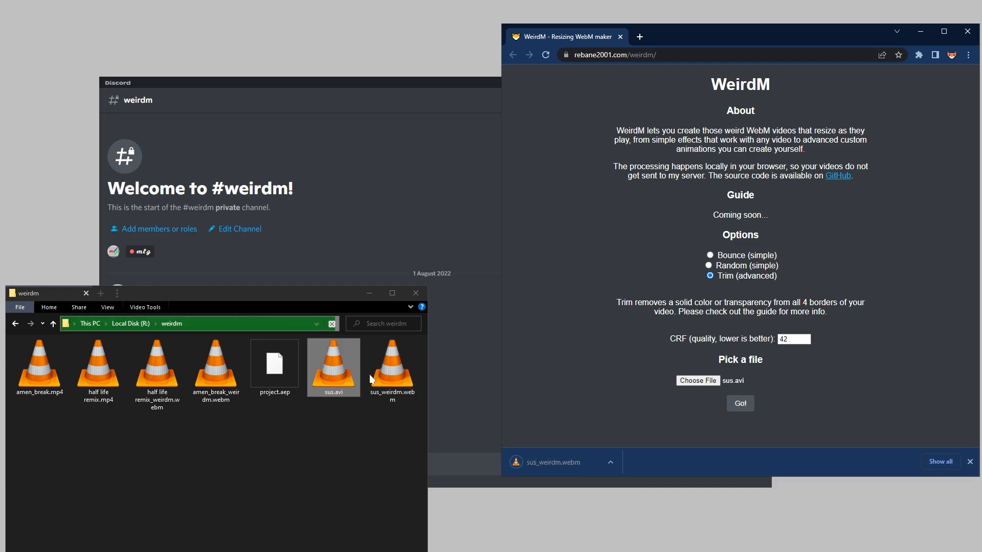
left_click(392, 367)
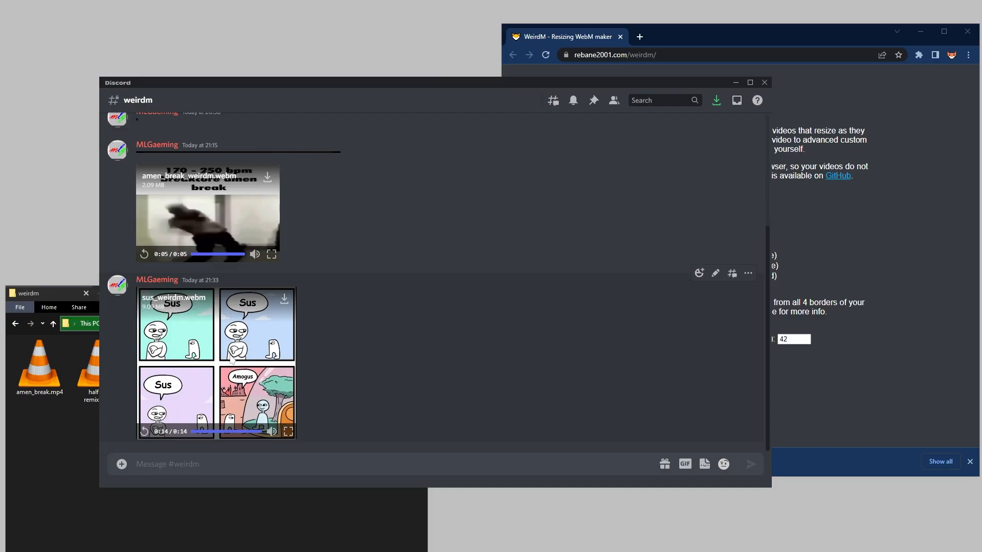
mouse_move(401, 376)
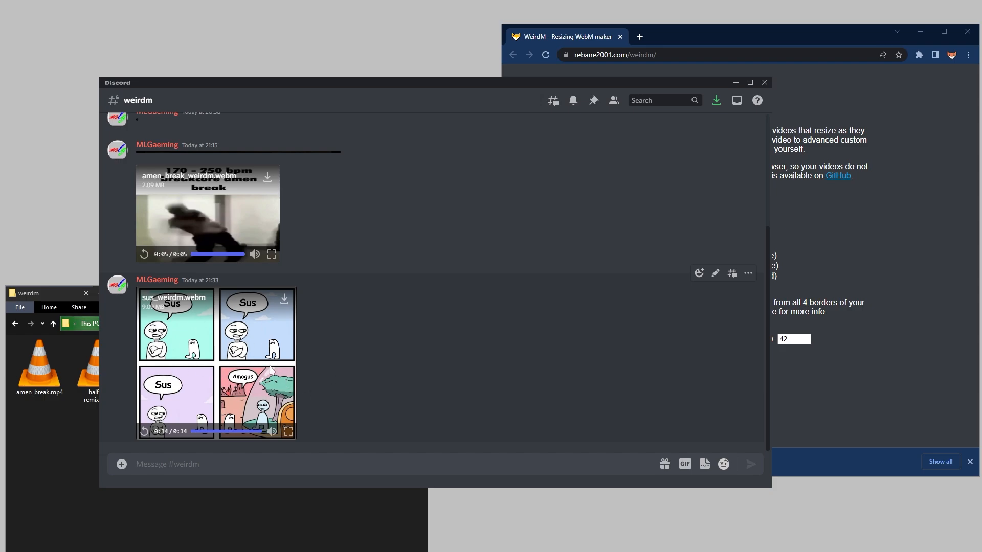
mouse_move(189, 375)
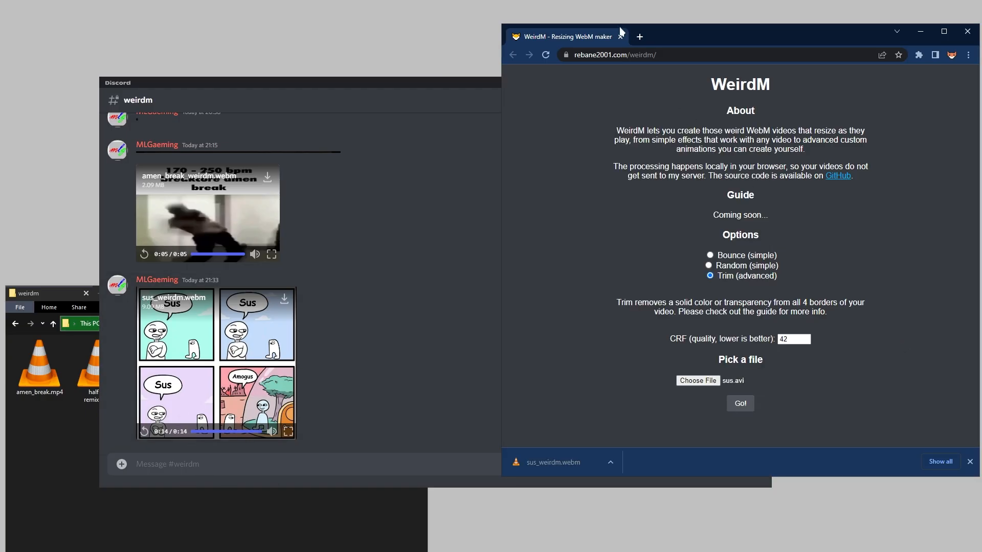
mouse_move(391, 246)
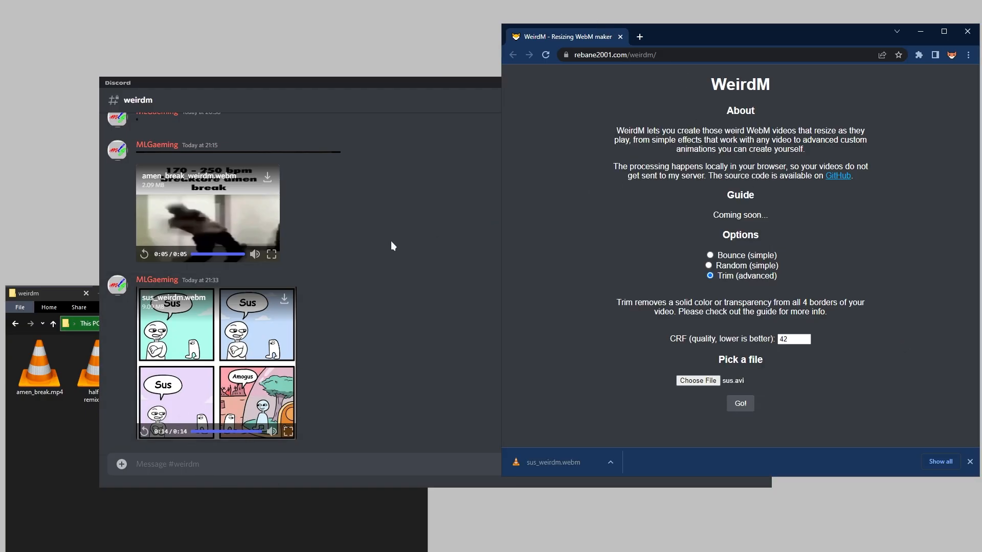
mouse_move(384, 264)
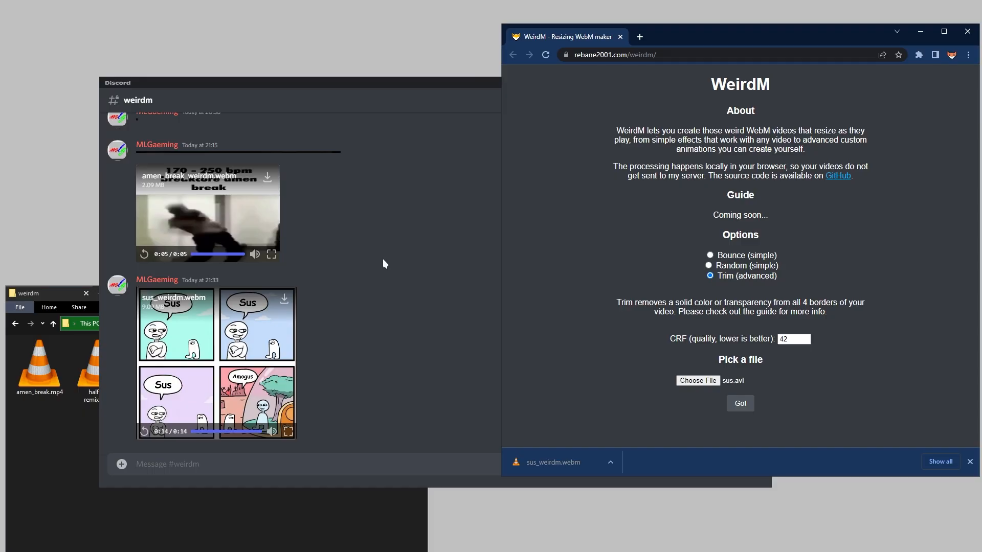